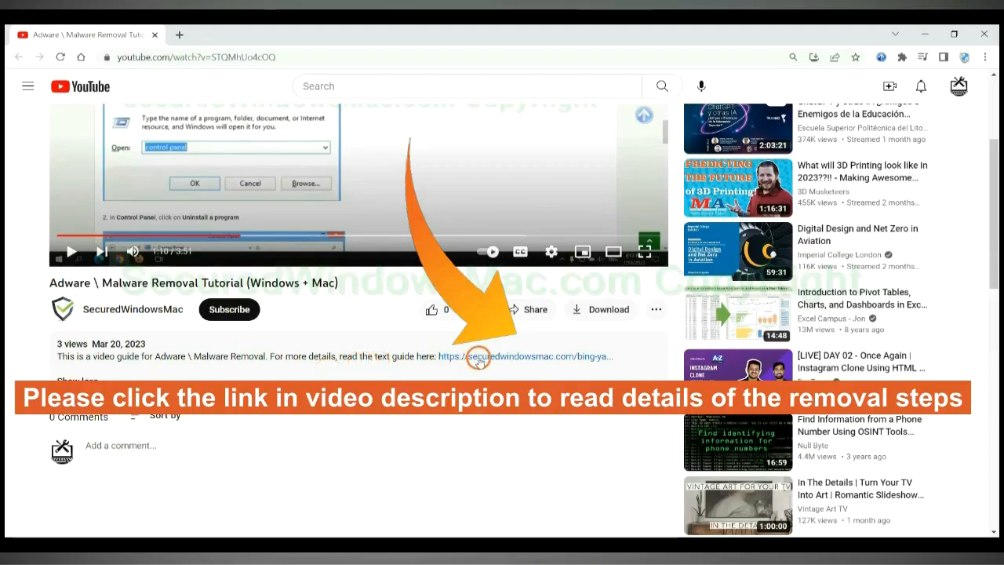
- Open the SecuredWindowsMac.com guide and scroll to its Instant Automatic Removal section
click(525, 357)
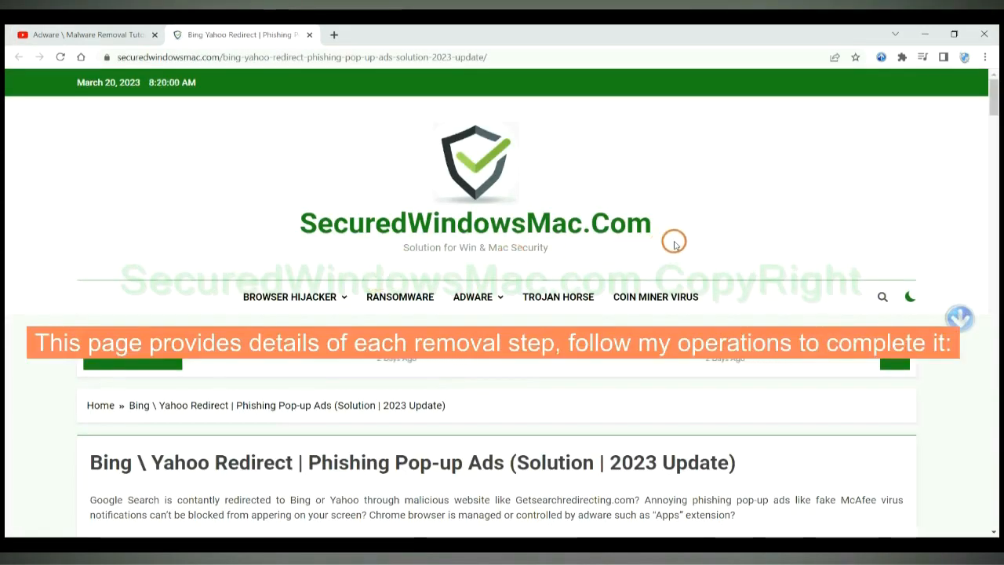
scroll(down, 3)
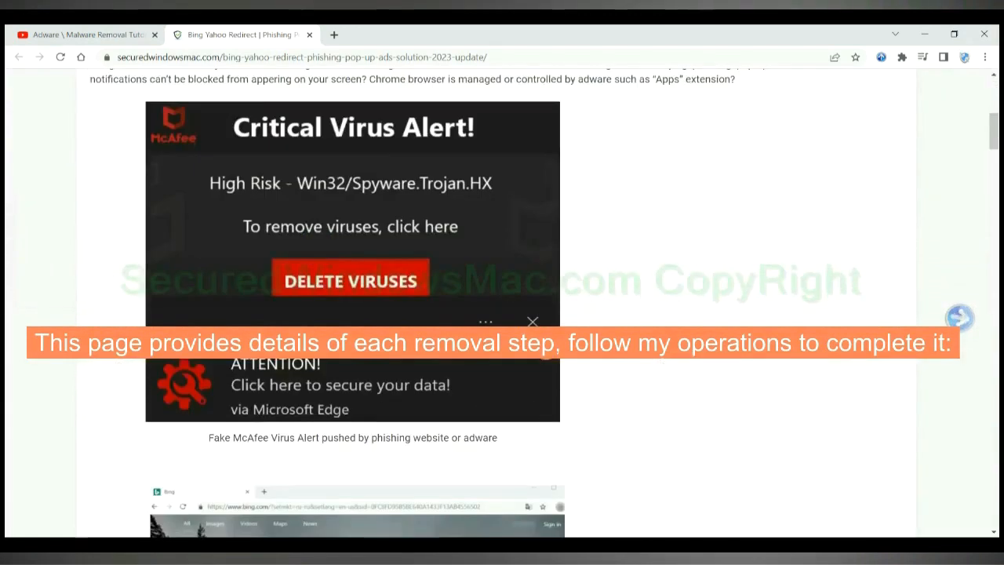
scroll(down, 3)
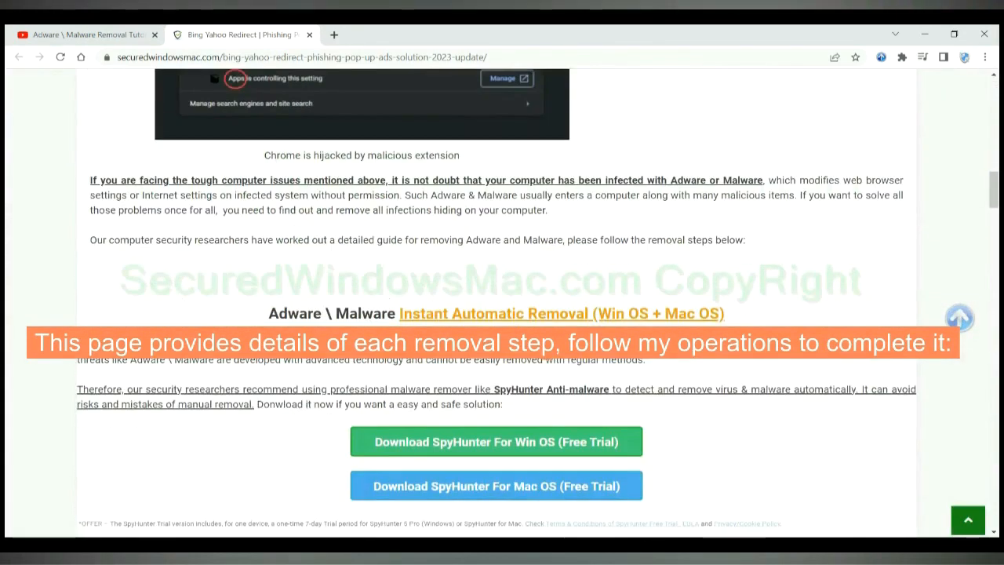
scroll(down, 3)
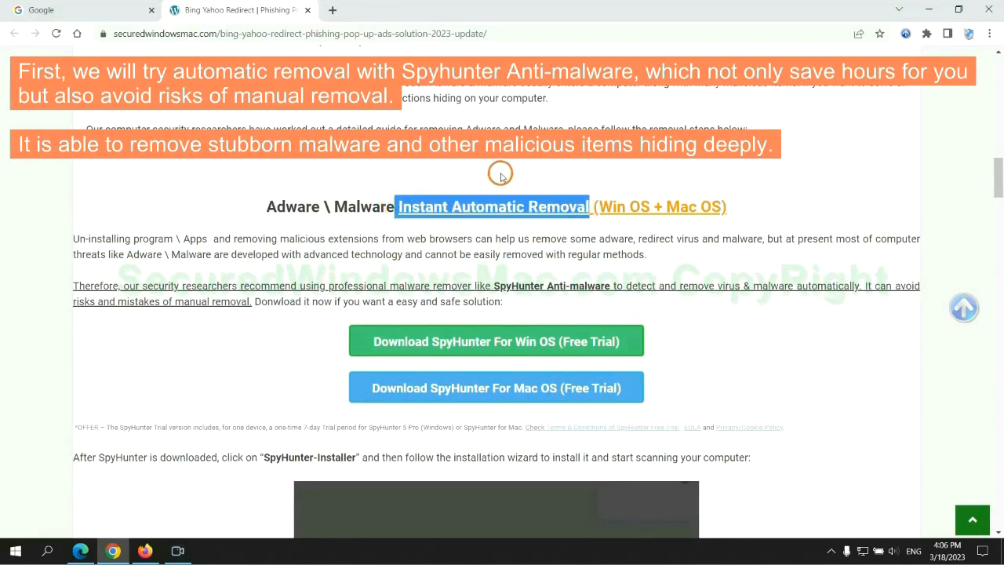
mouse_move(509, 239)
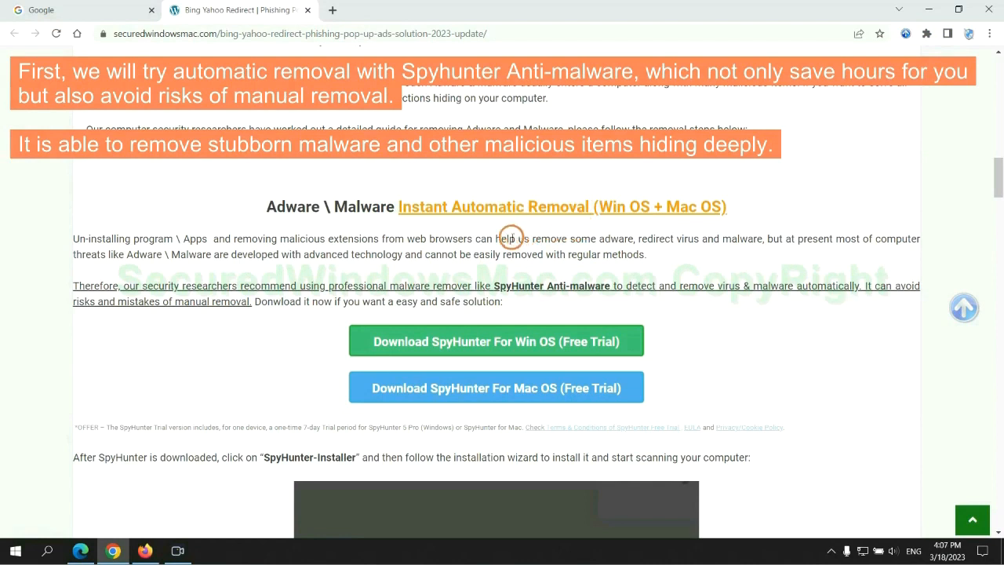
mouse_move(378, 229)
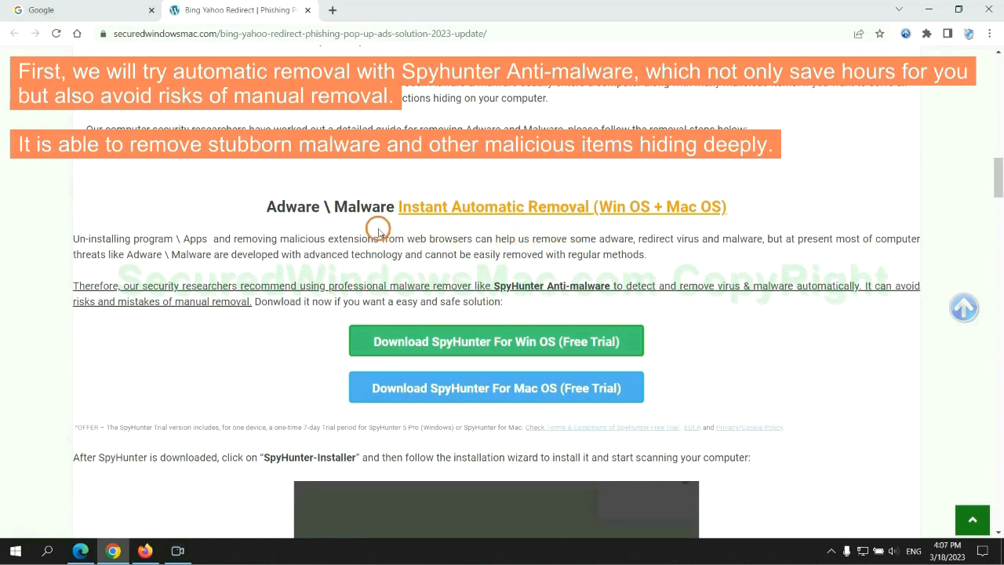
mouse_move(185, 253)
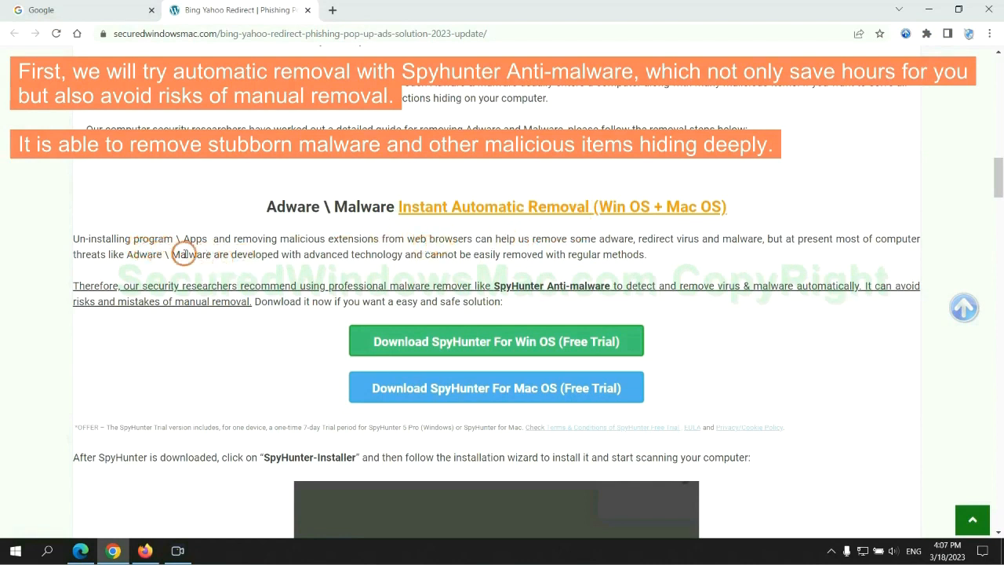
- Download the SpyHunter For Win OS free-trial installer and keep it despite the warning
scroll(down, 3)
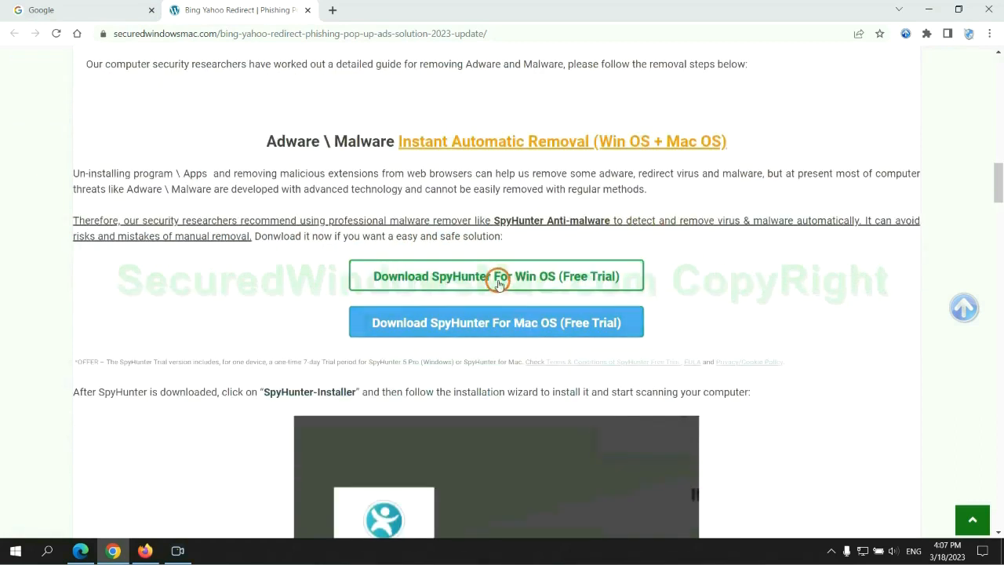
mouse_move(508, 317)
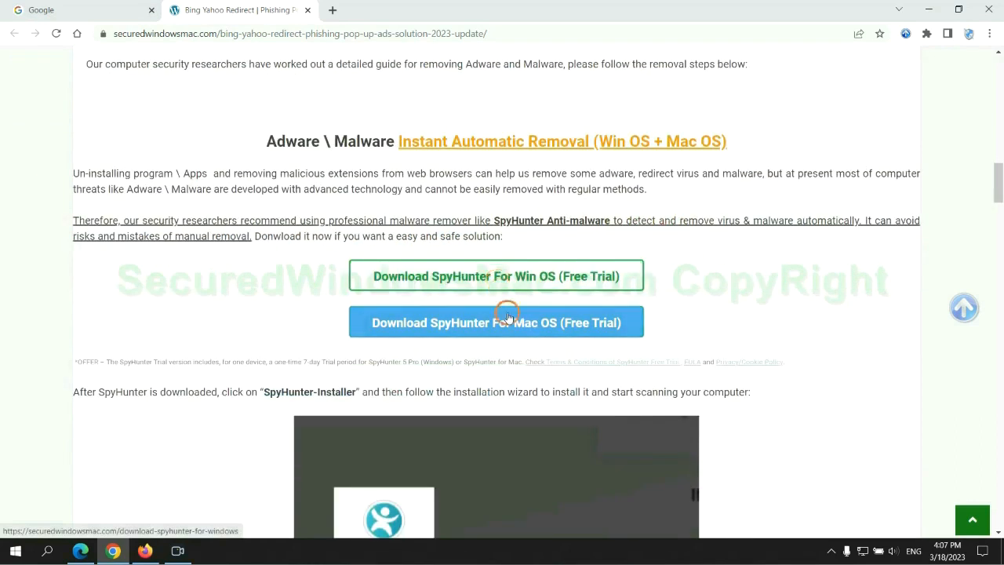
scroll(down, 3)
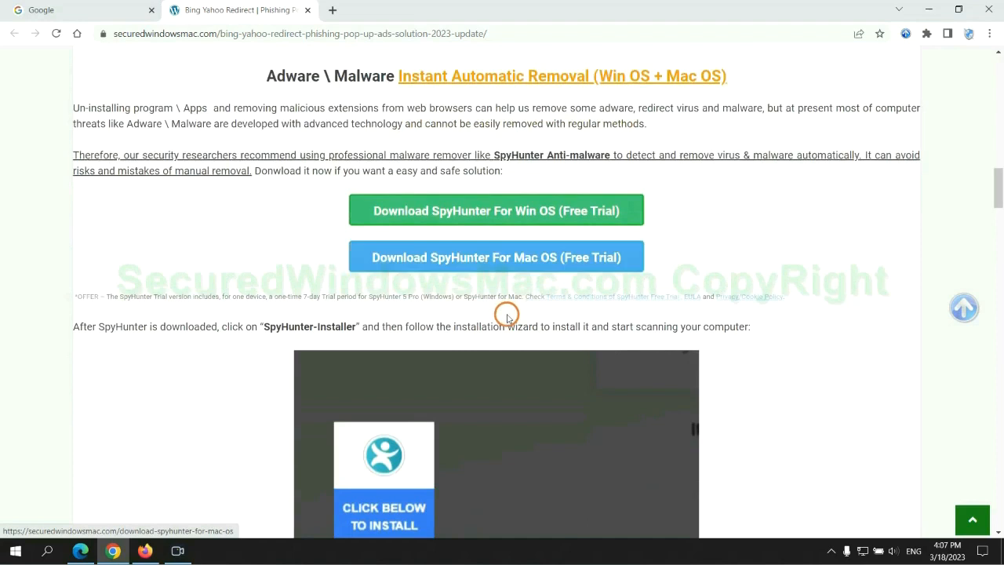
click(496, 257)
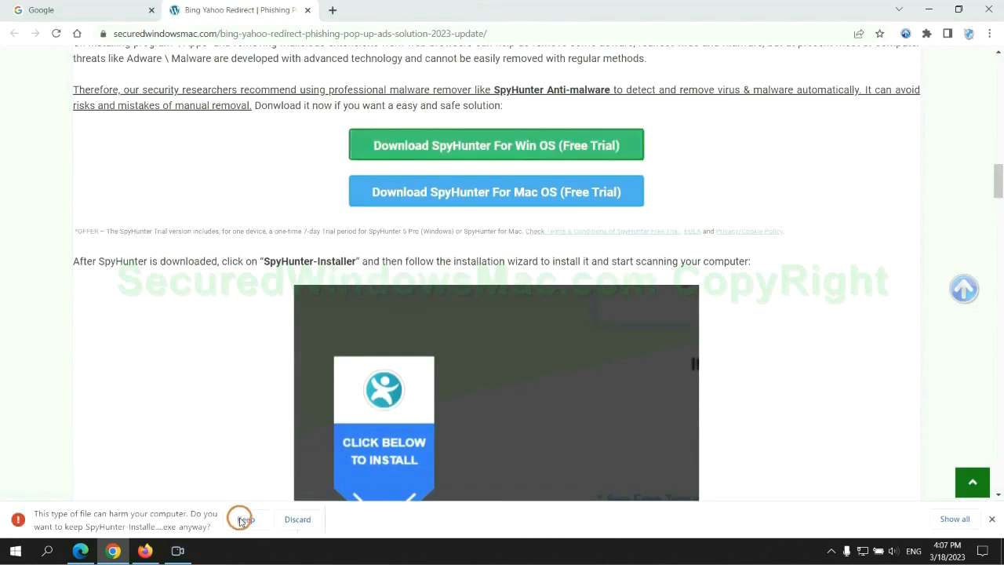
click(245, 519)
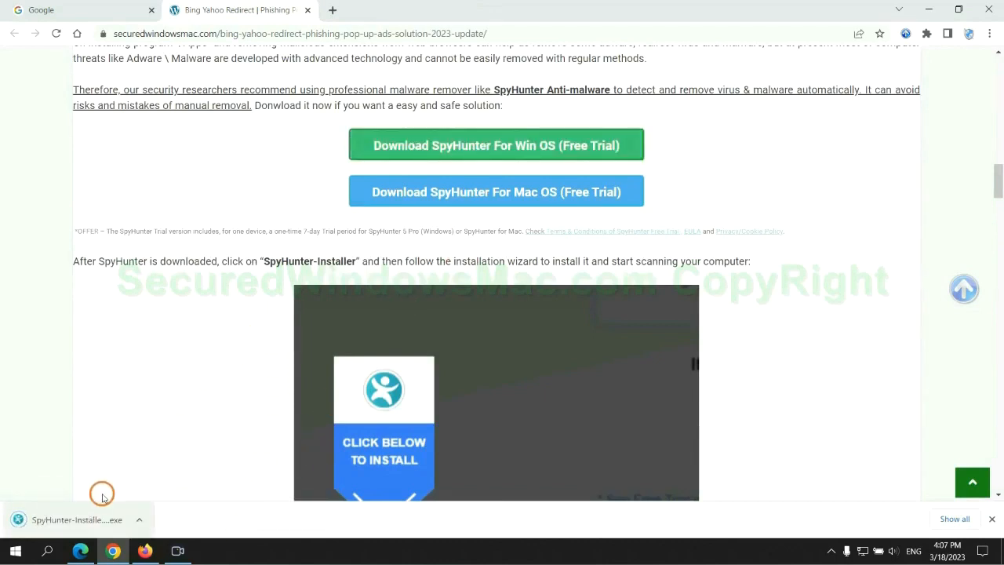
click(77, 519)
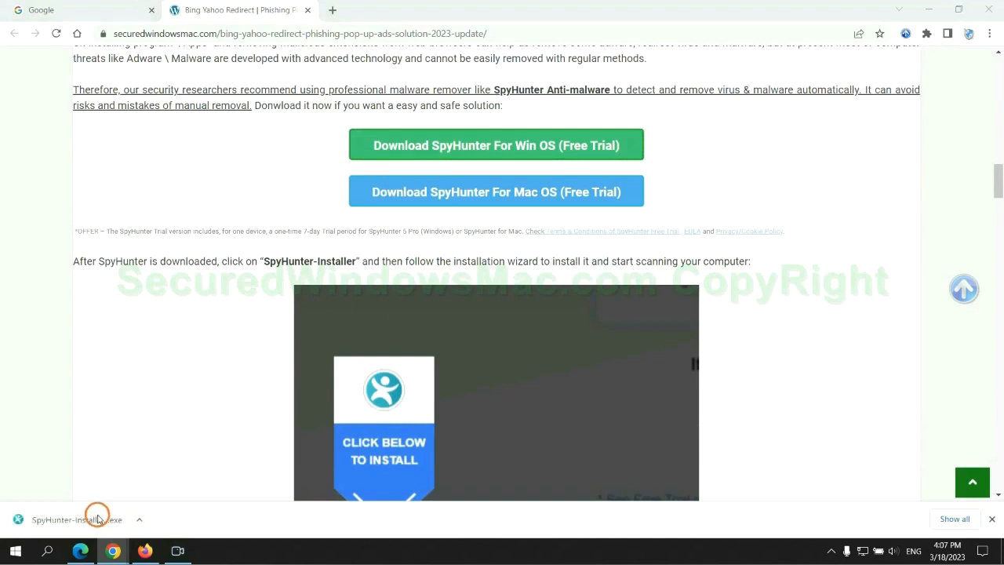
- Run SpyHunter-Installer.exe, accept the EULA and Privacy Policy, and install SpyHunter 5
click(89, 519)
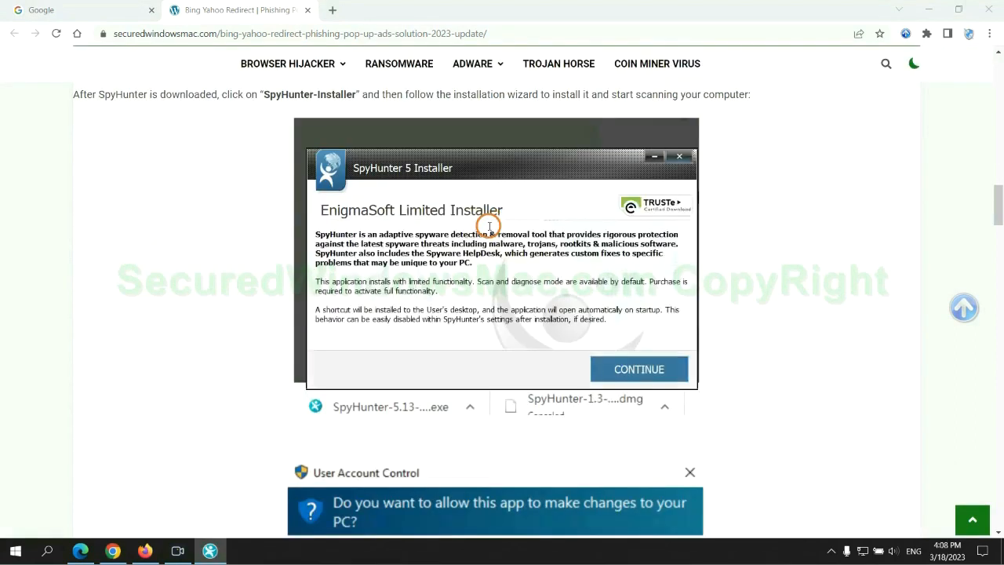
mouse_move(502, 182)
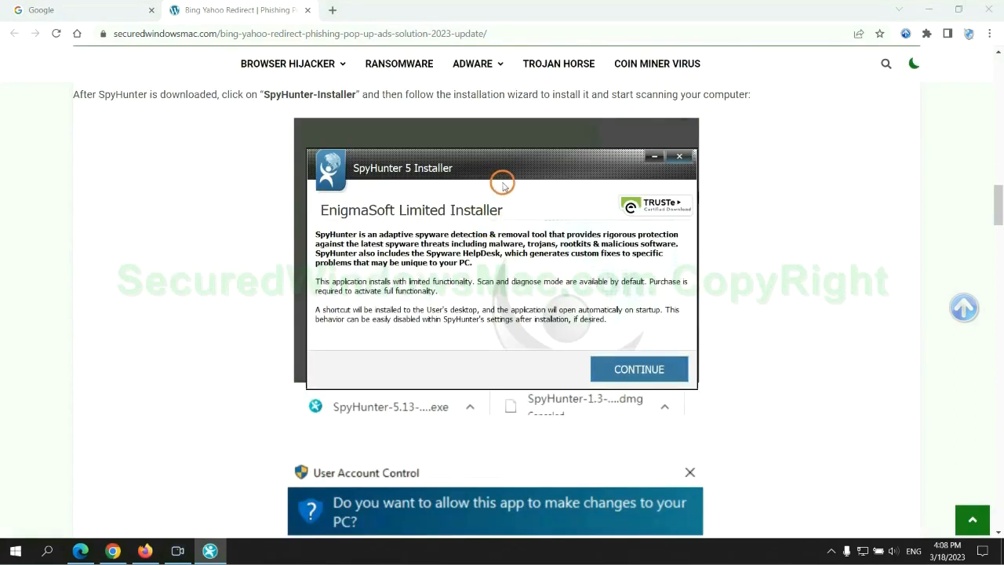
click(638, 369)
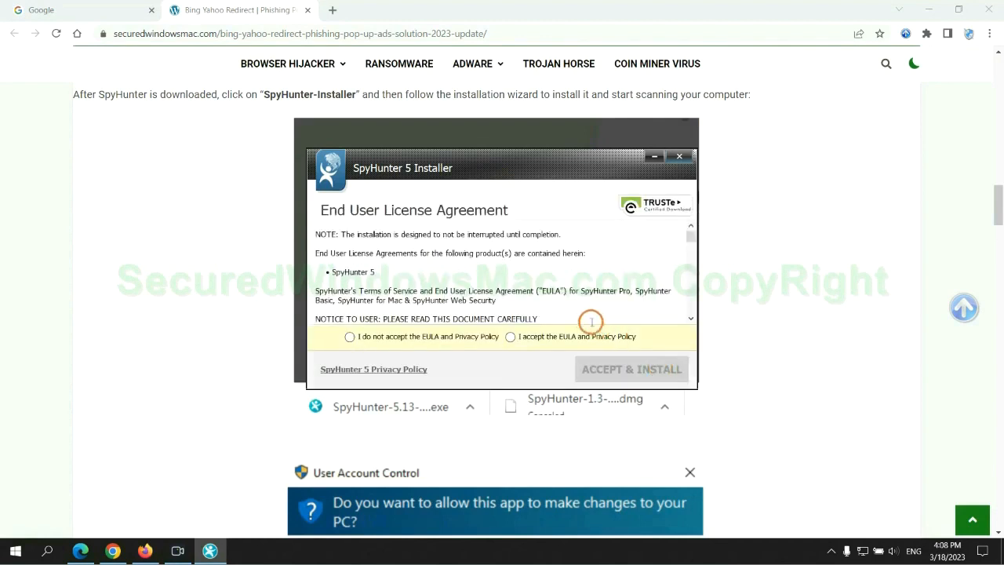
click(511, 337)
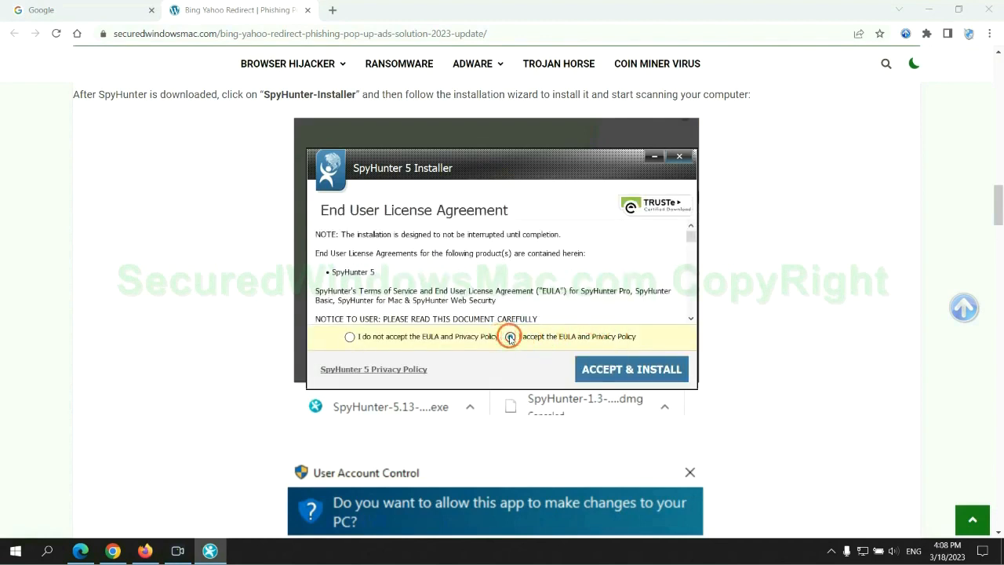
click(631, 369)
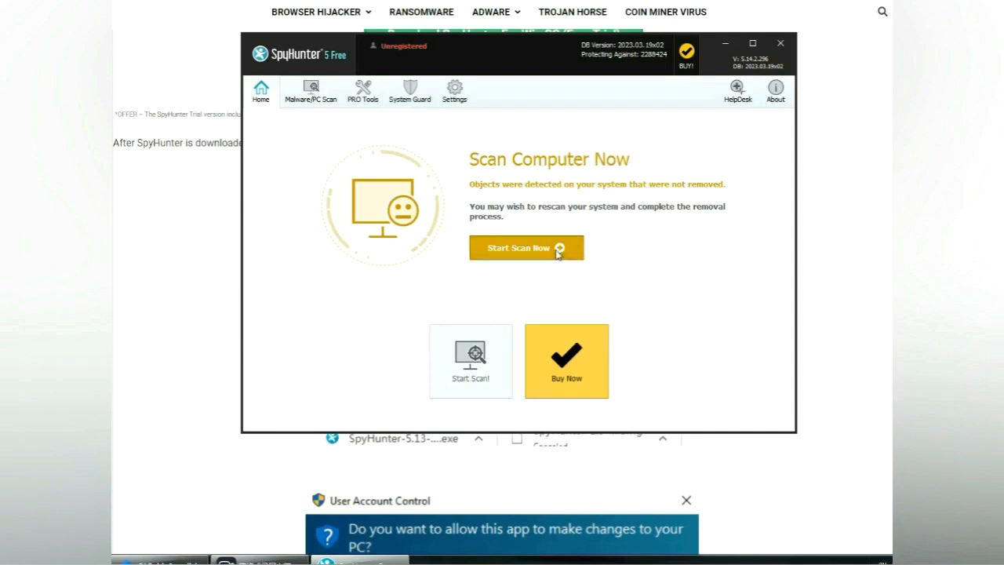
- Scan with SpyHunter 5, proceed past the detected malware, and choose the 7-day free trial
click(527, 247)
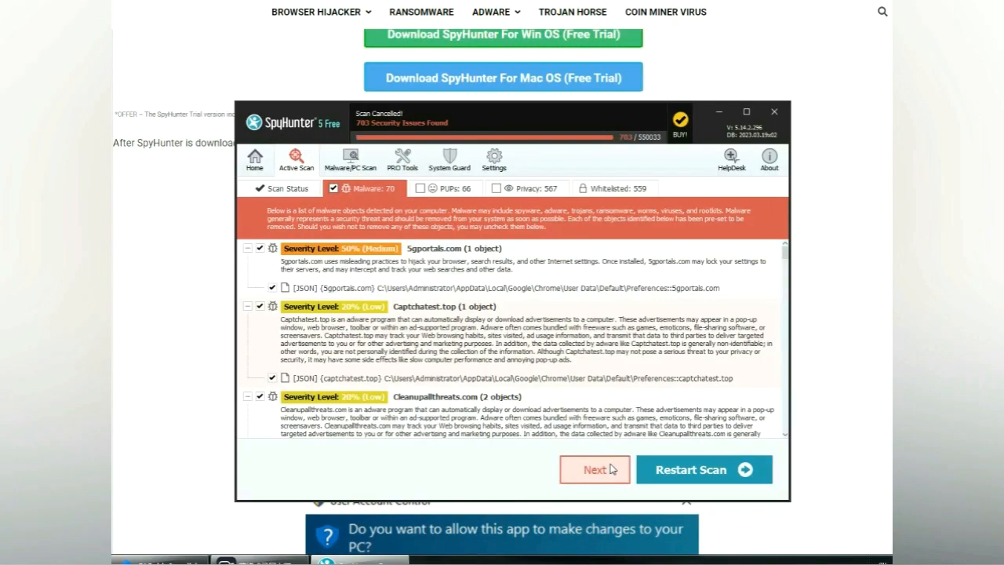
mouse_move(364, 352)
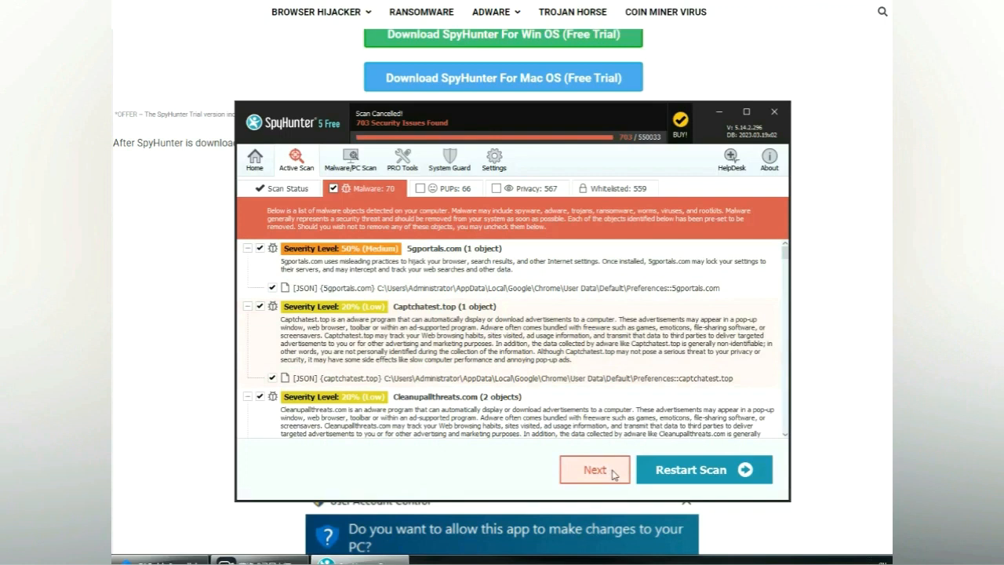
click(594, 469)
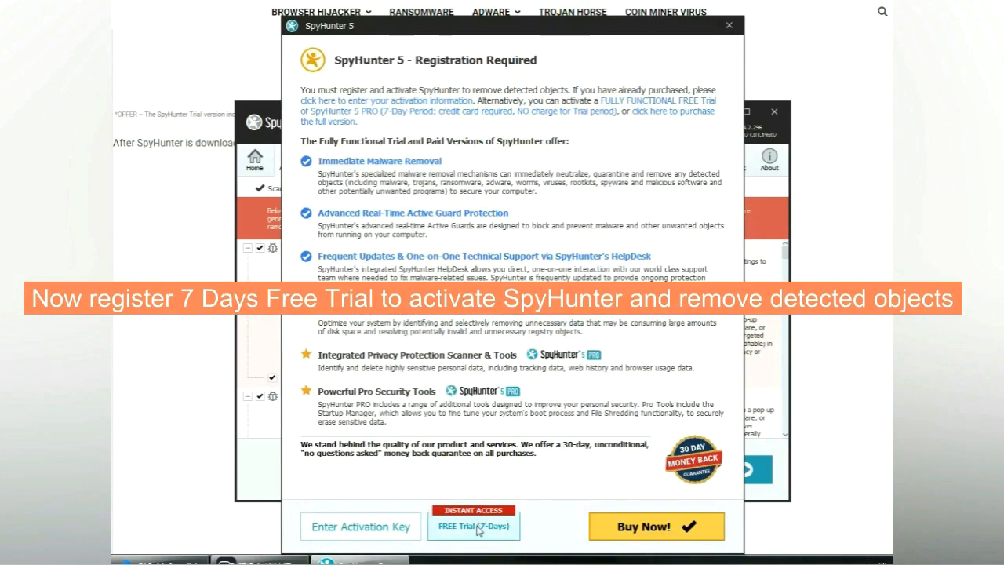
click(473, 526)
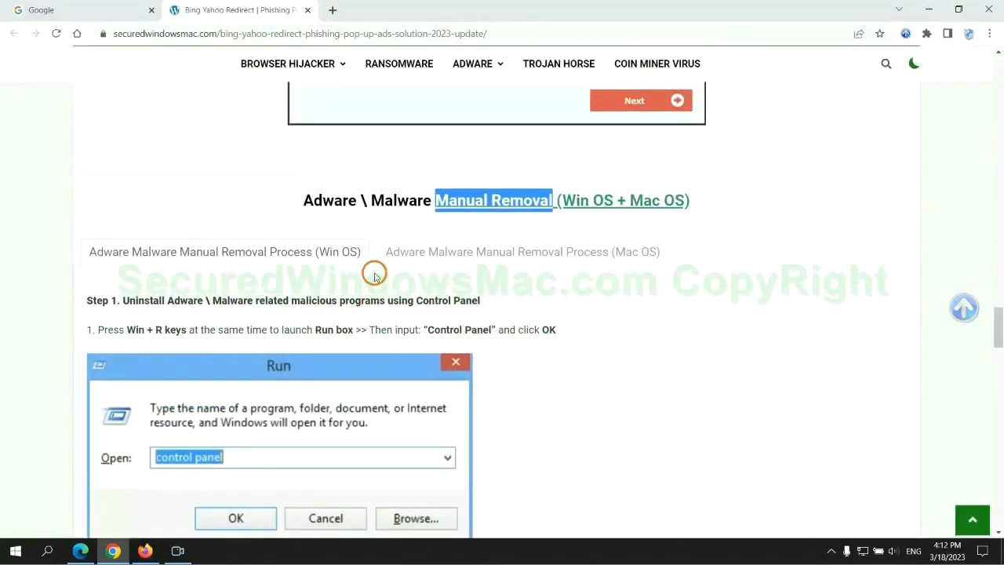
- Scroll the guide past the Control Panel uninstall steps to Step 2 on browser extensions
scroll(down, 3)
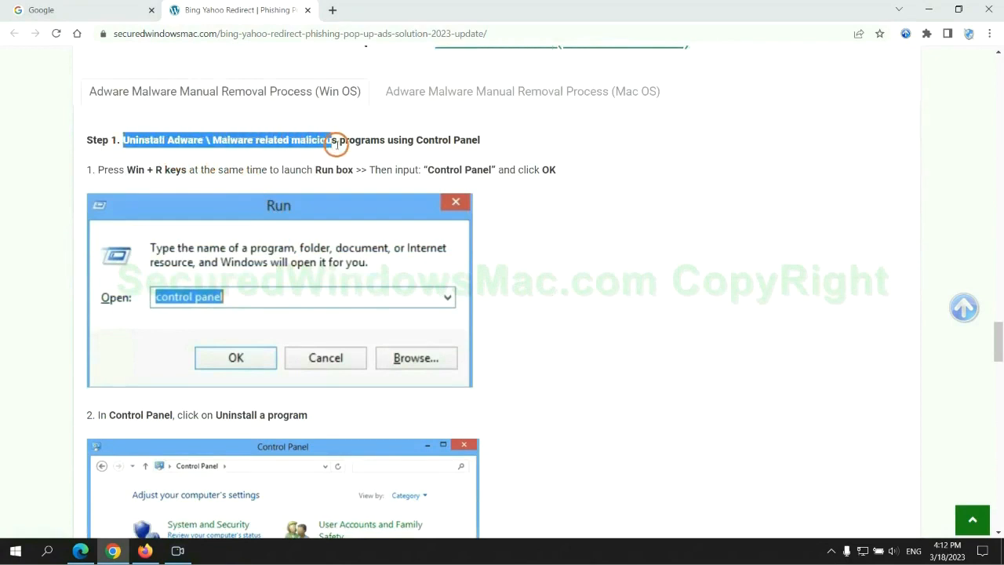
scroll(down, 3)
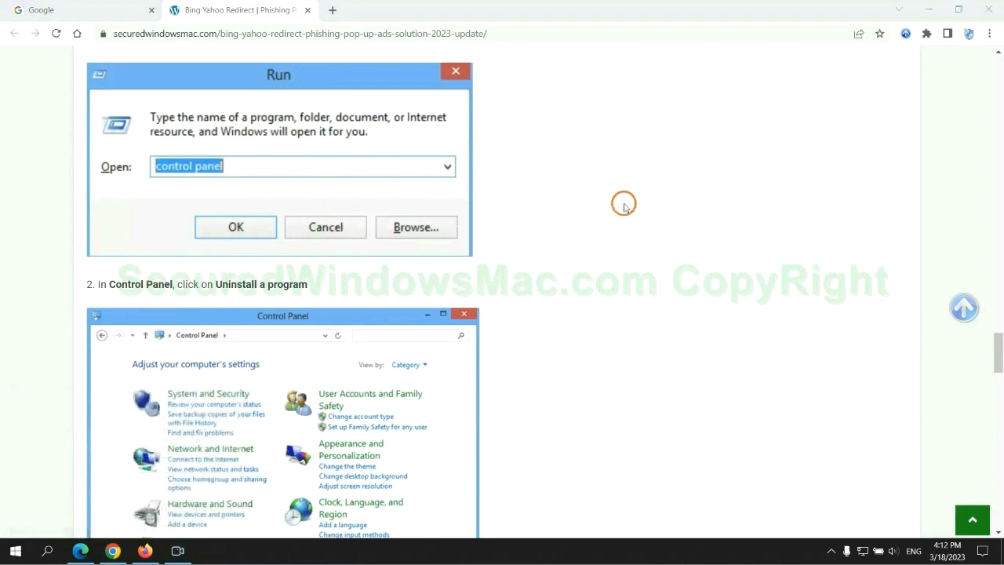
click(235, 227)
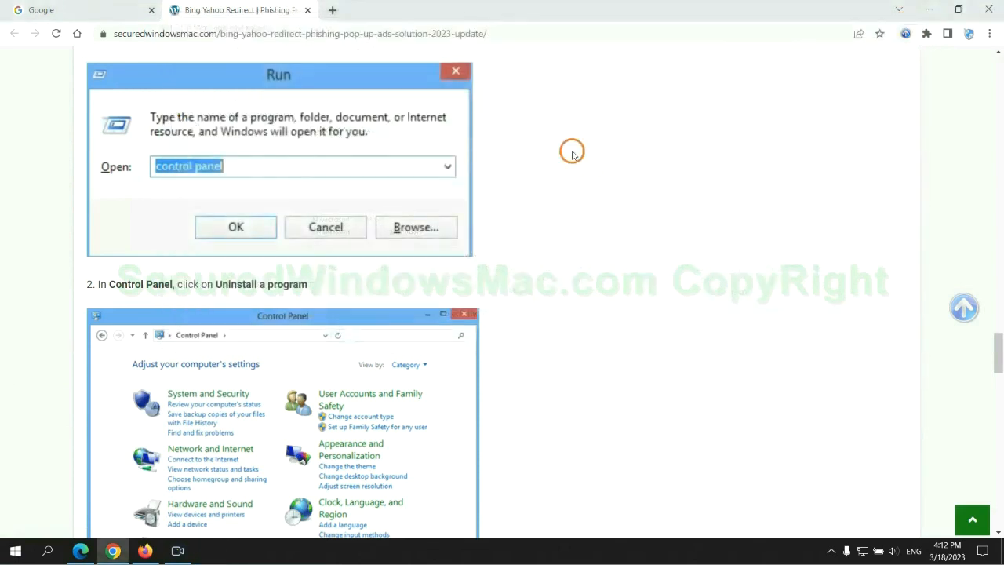
scroll(down, 3)
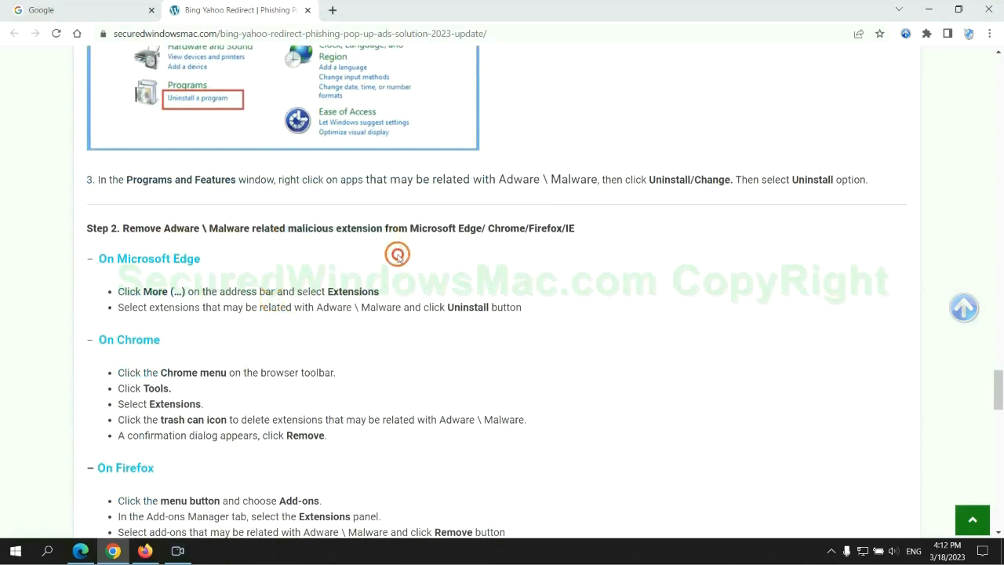
mouse_move(547, 212)
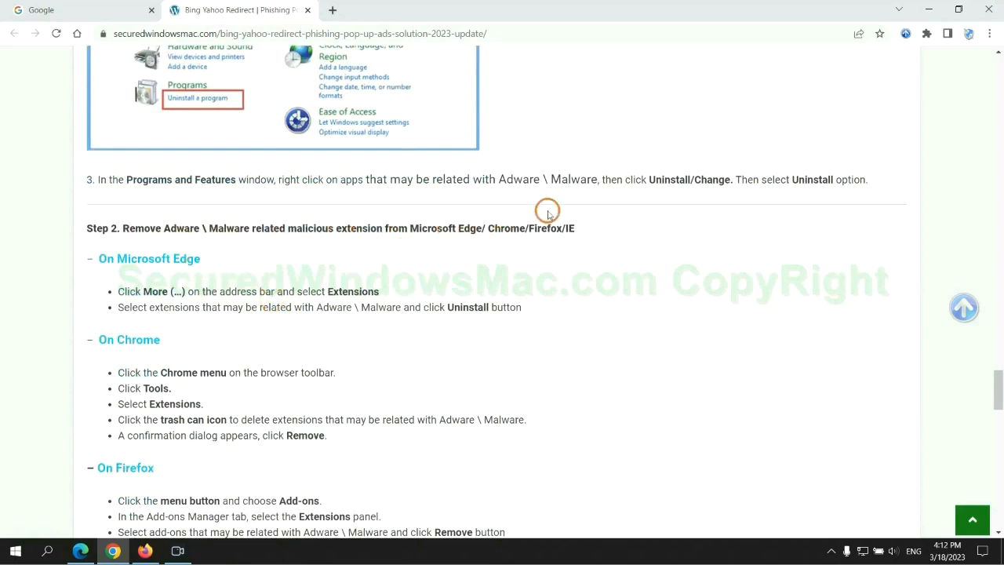
- Open Edge's Extensions menu, listing McAfee WebAdvisor, and go to Manage extensions
click(79, 9)
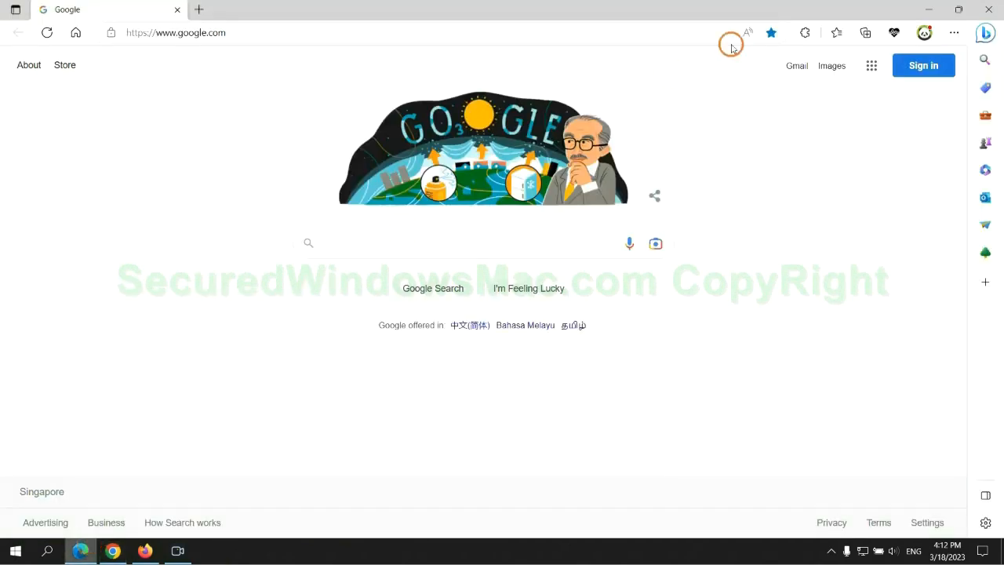
mouse_move(831, 33)
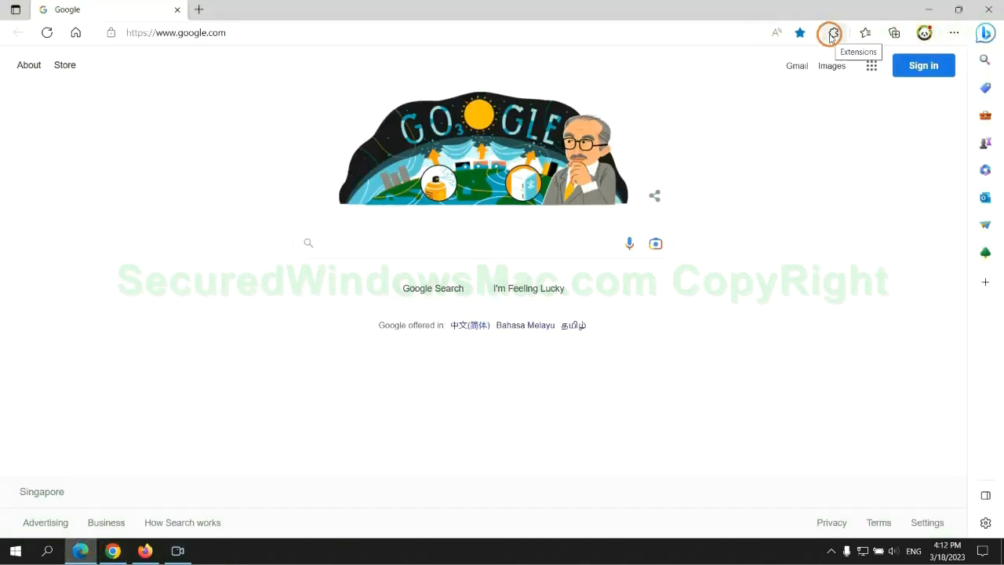
click(833, 32)
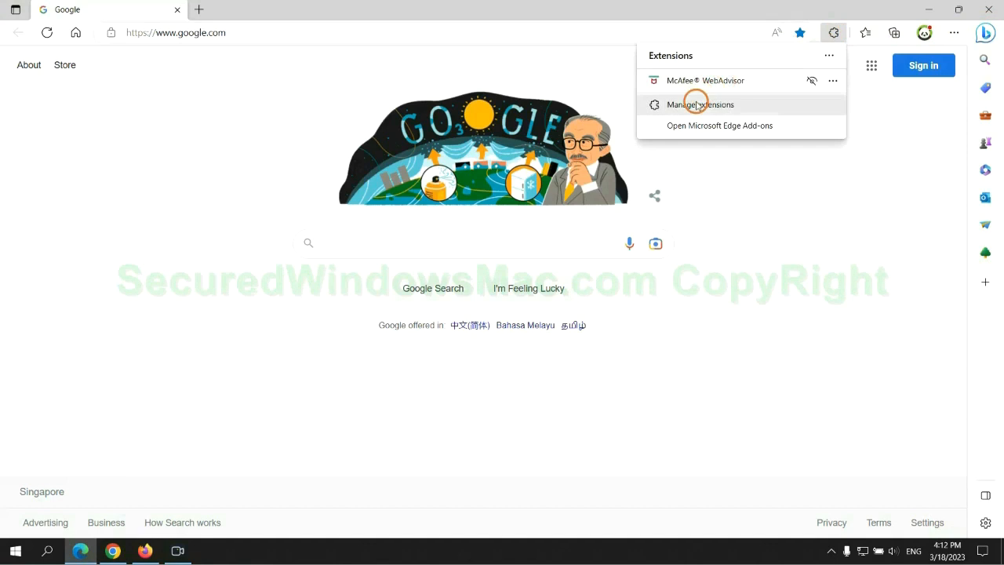
click(699, 105)
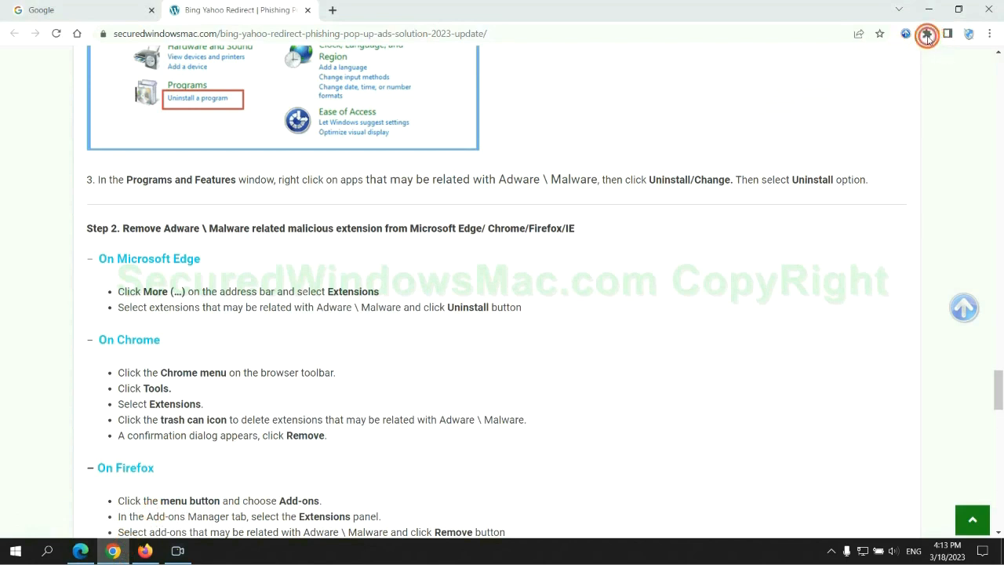
- Remove the Ecosia extension from Chrome and close its uninstall feedback tab
click(927, 34)
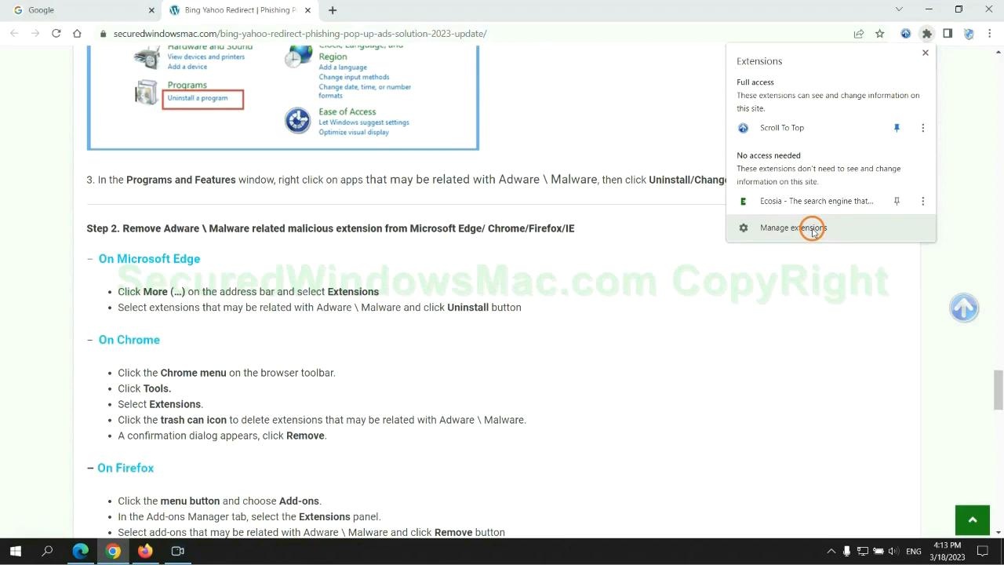
click(793, 227)
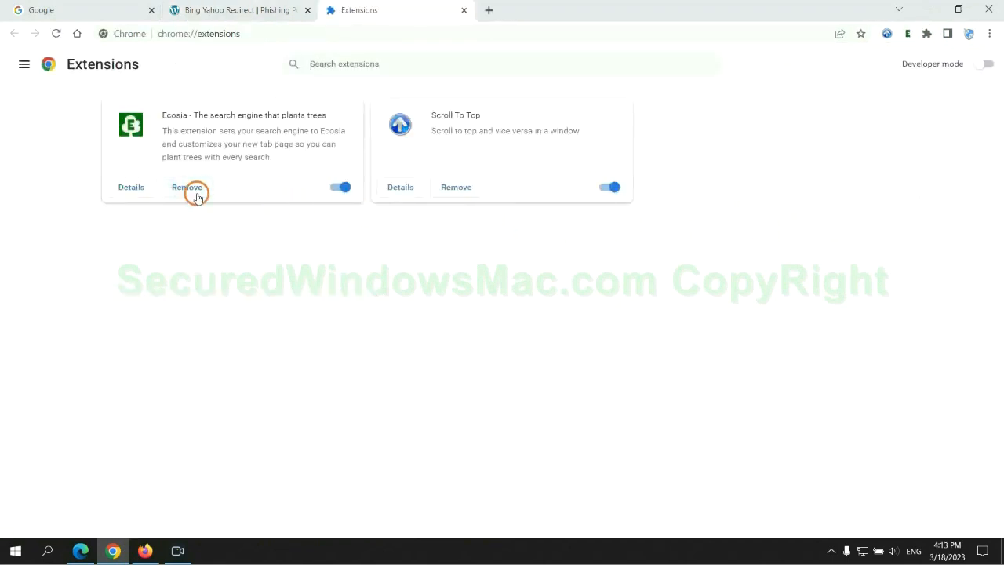
click(187, 187)
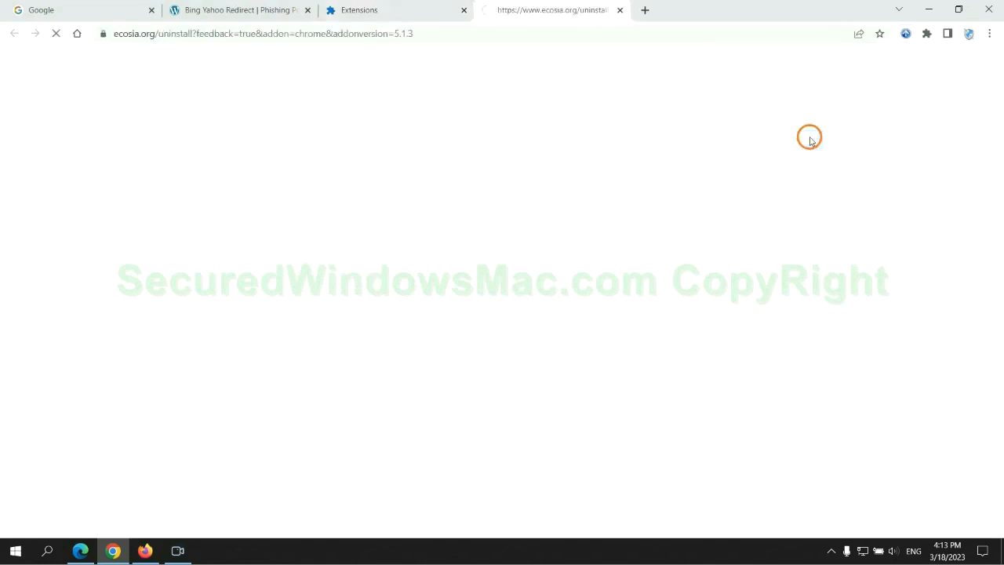
click(620, 10)
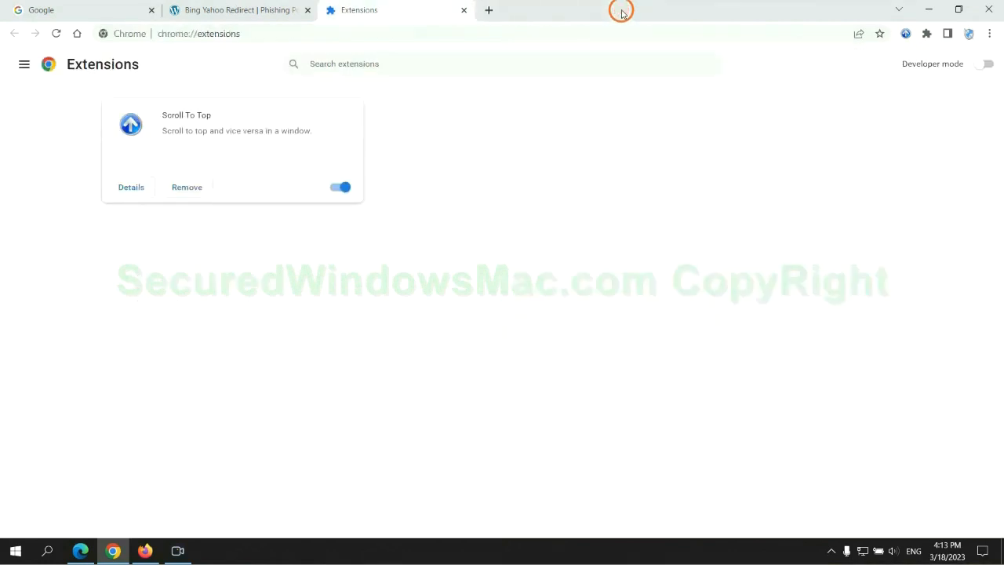
click(145, 550)
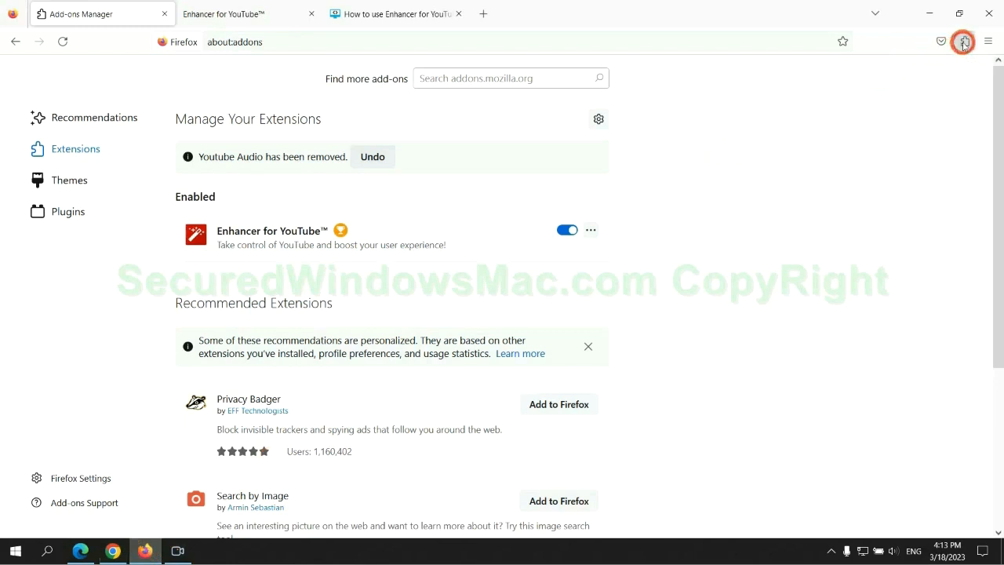
- Remove Enhancer for YouTube from Firefox's add-ons and confirm the removal
click(964, 41)
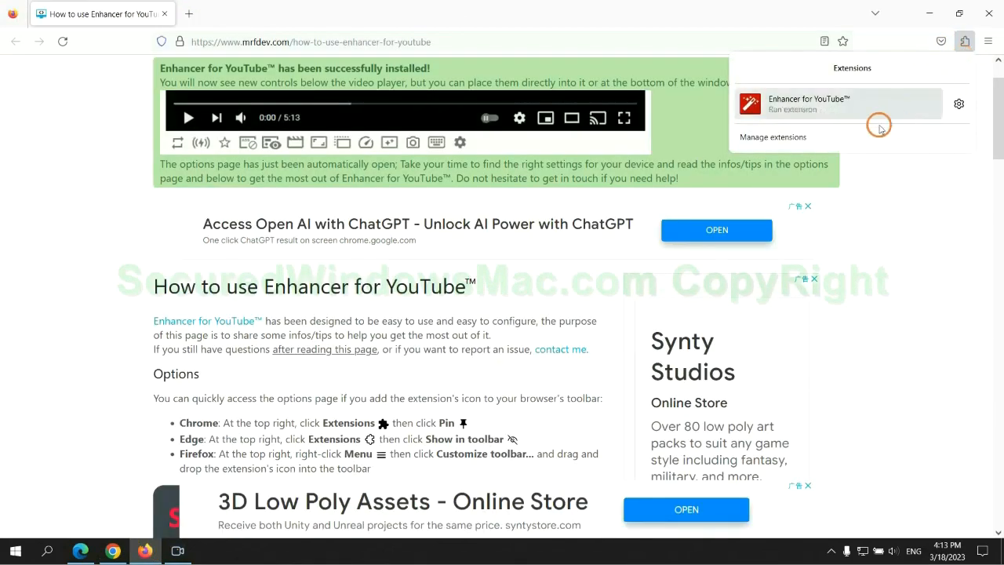
click(773, 136)
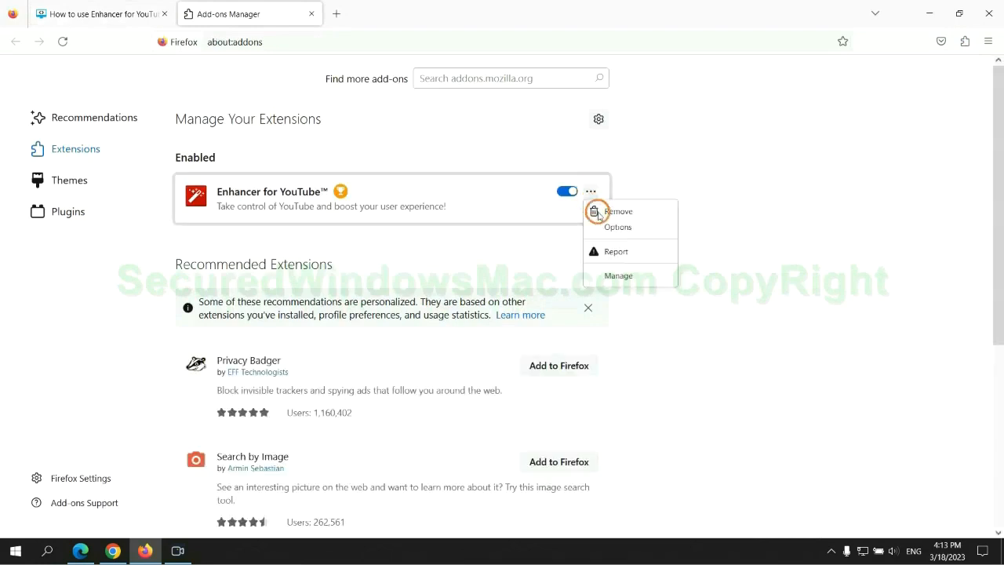
click(620, 211)
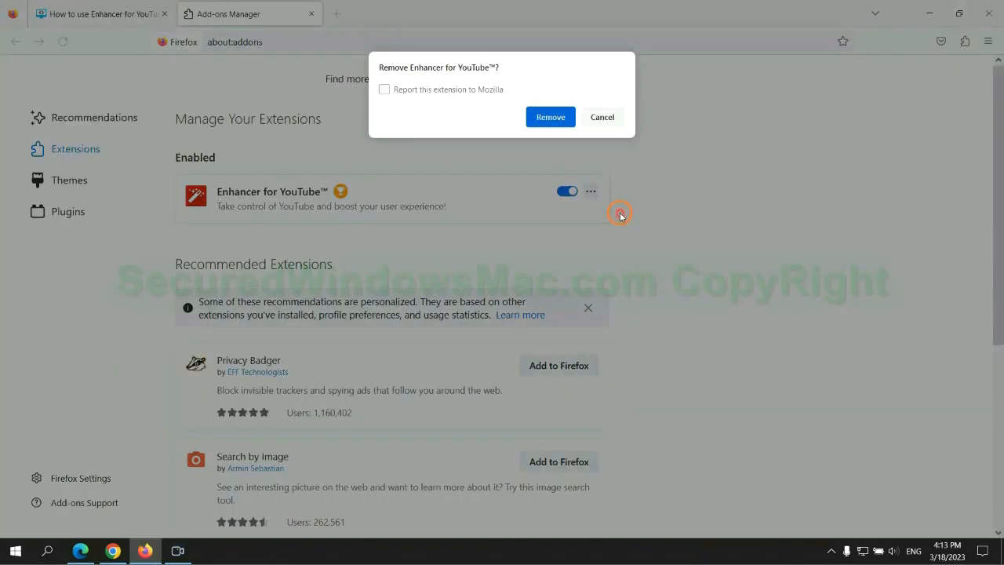
click(550, 116)
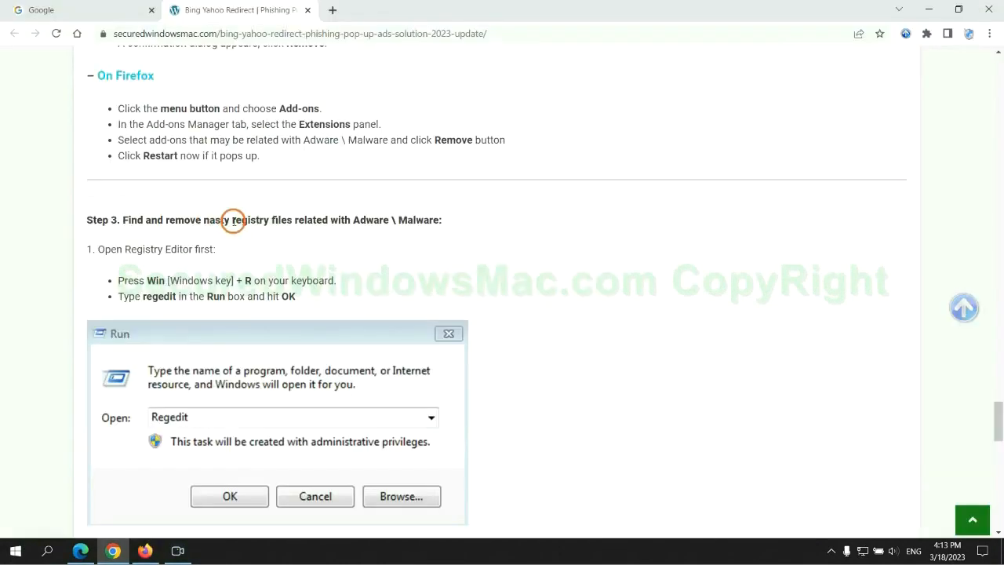
- Search for and launch Registry Editor for the Step 3 registry cleanup
scroll(down, 3)
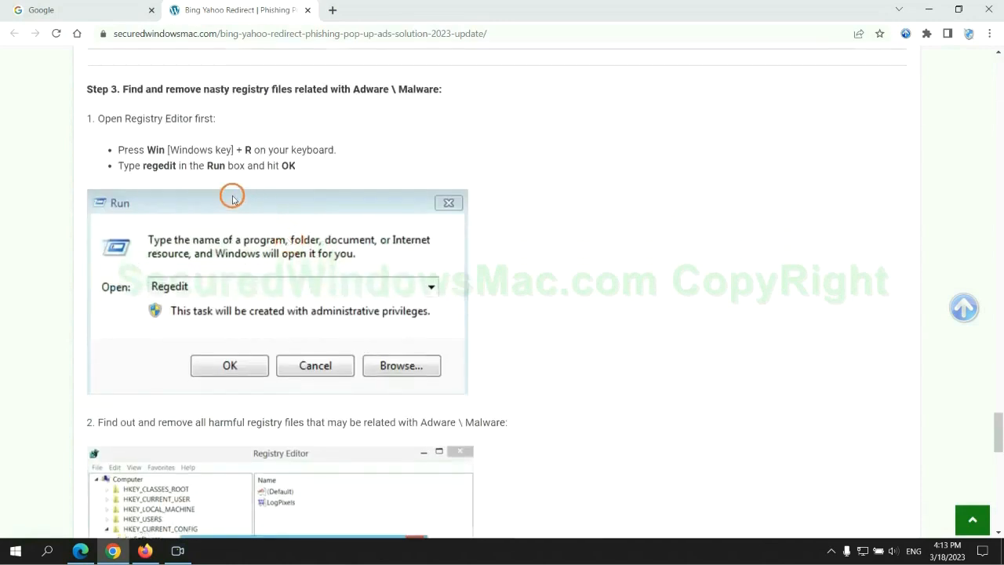
mouse_move(204, 180)
text(re)
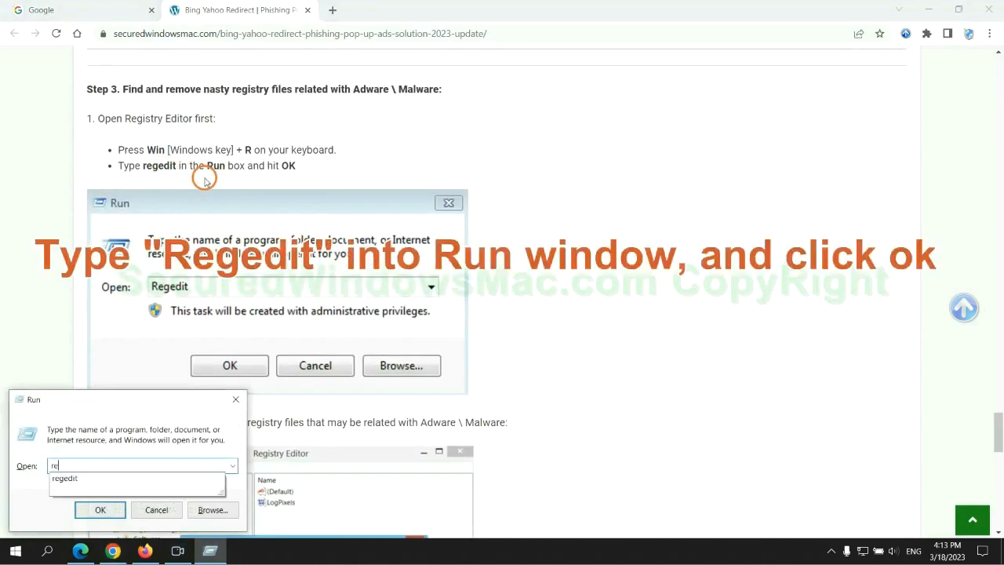
text(ge)
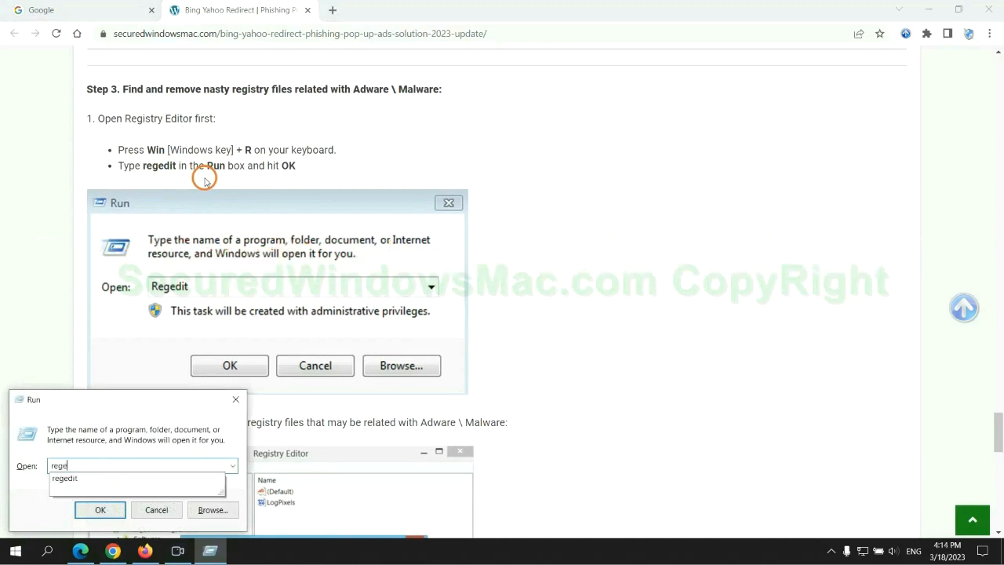
click(99, 510)
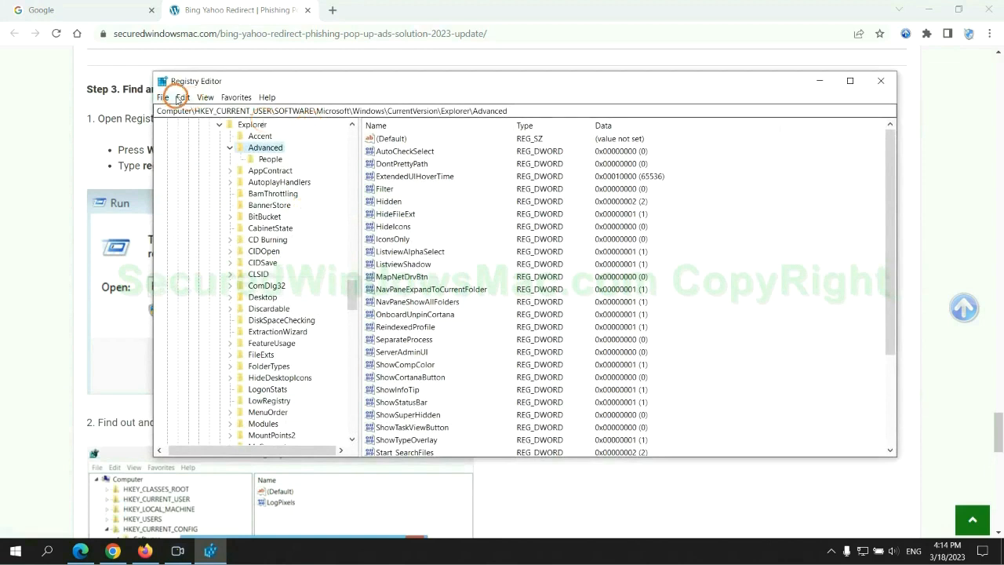
- Search the registry for 'Apps' with Edit > Find and Find Next
click(183, 97)
text(Apps)
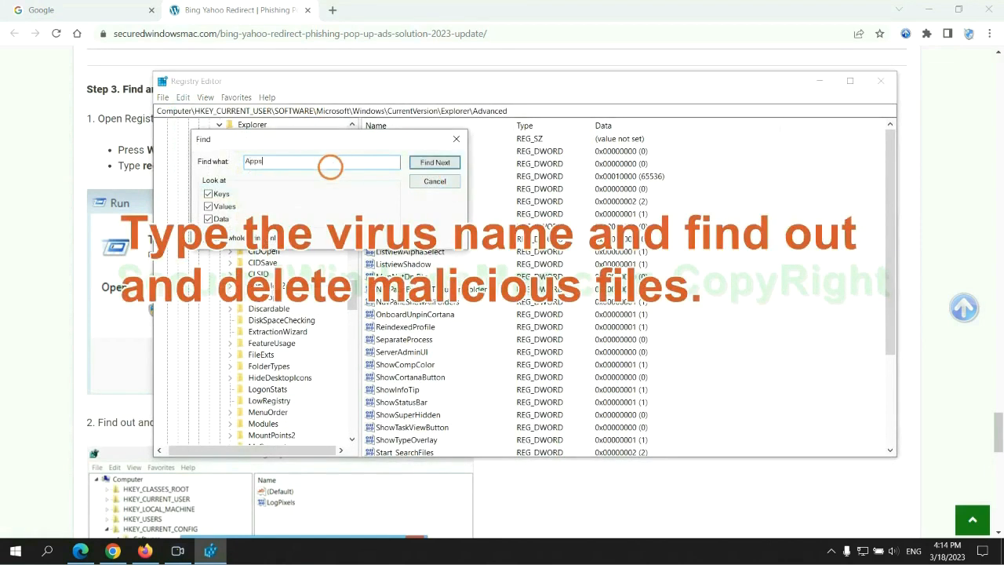
click(435, 162)
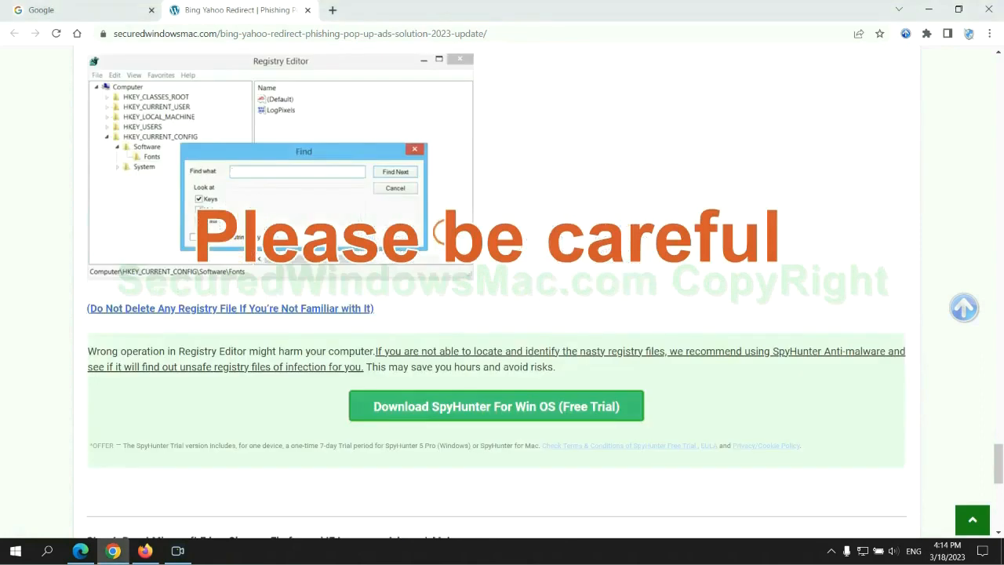
- Scroll the guide past the SpyHunter note to Step 4, Reset Microsoft Edge, Chrome, Firefox
scroll(down, 3)
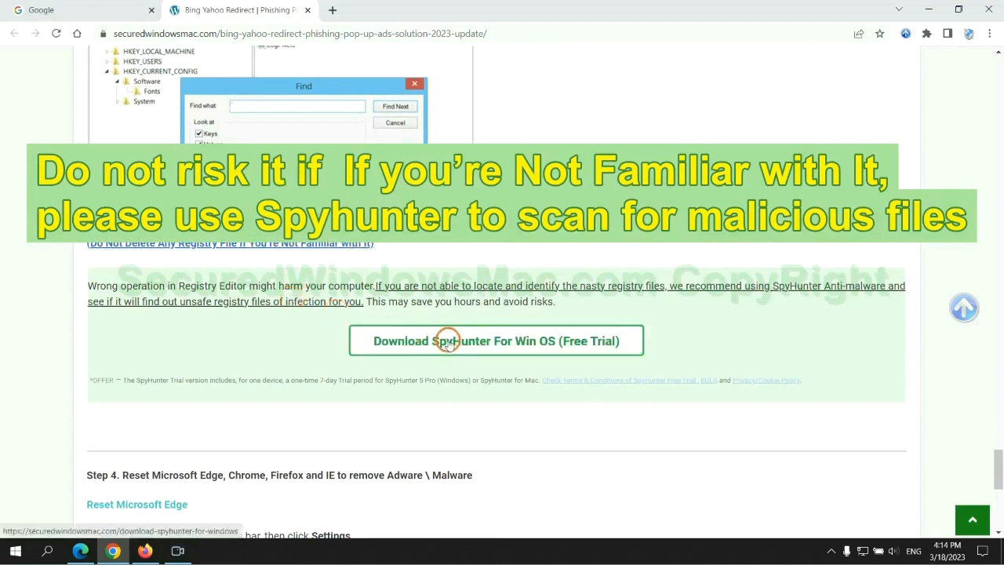
scroll(down, 3)
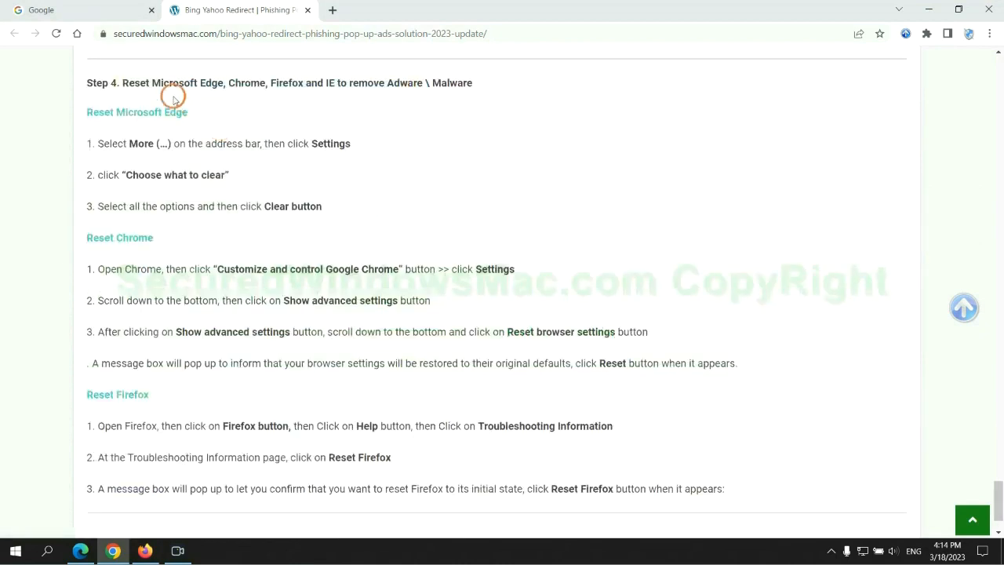
double_click(135, 82)
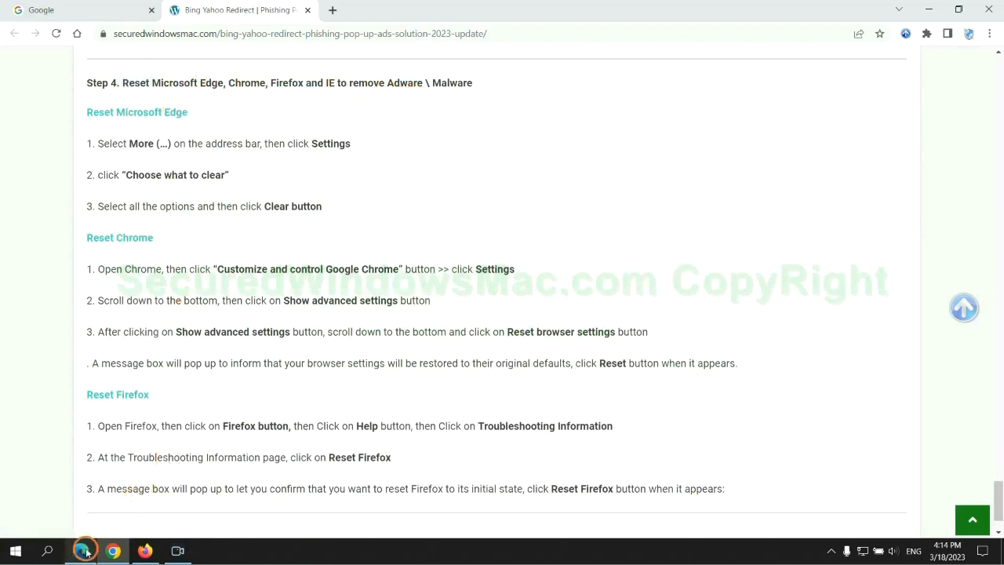
- Clear Edge's history, downloads, cookies and cached files for all time from Privacy settings
click(950, 35)
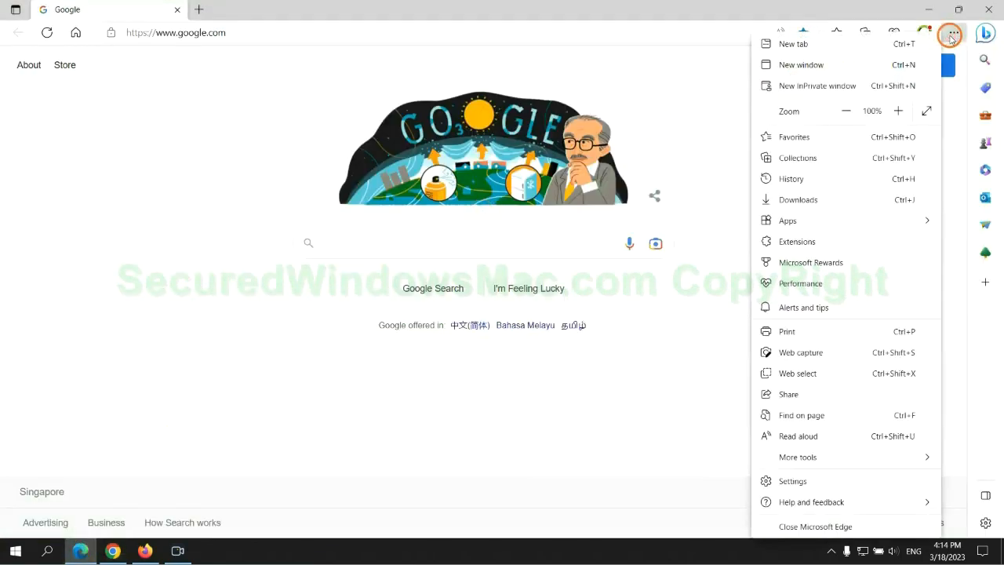
click(792, 481)
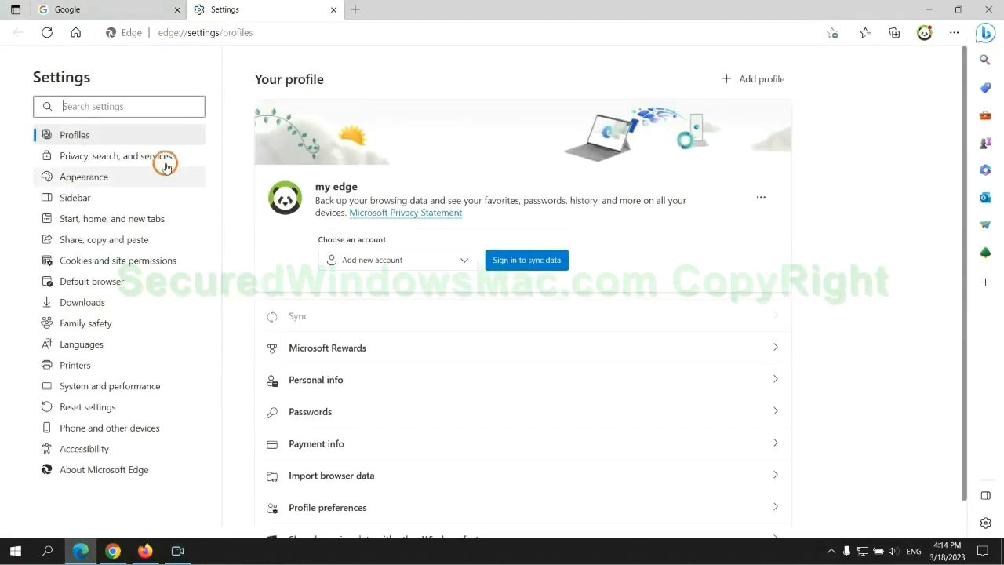
click(115, 156)
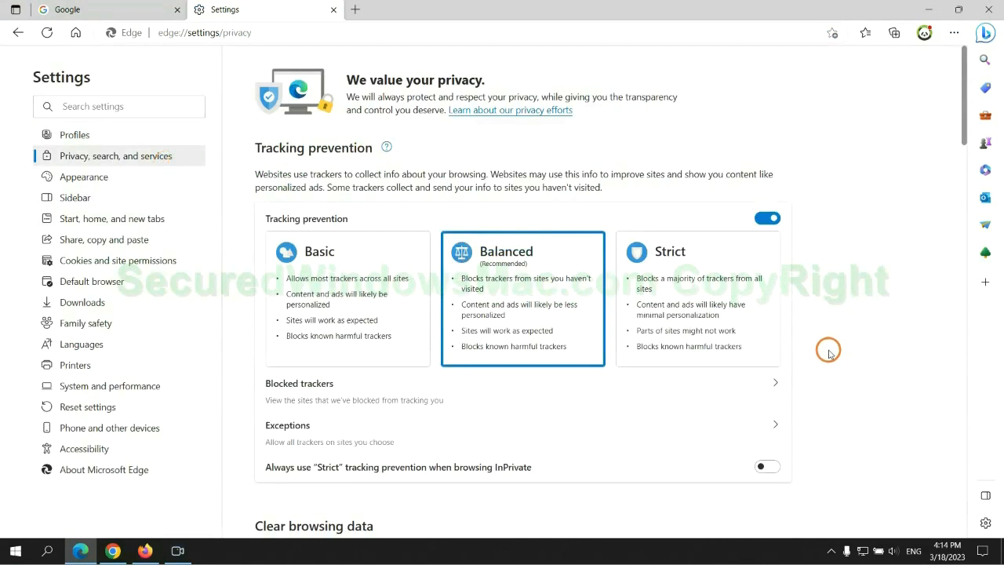
scroll(down, 3)
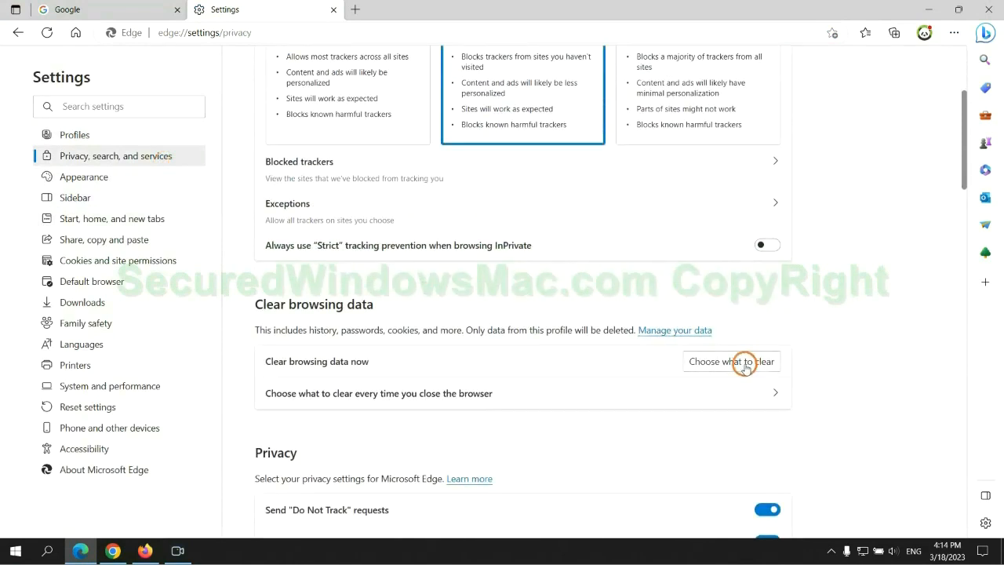
click(730, 361)
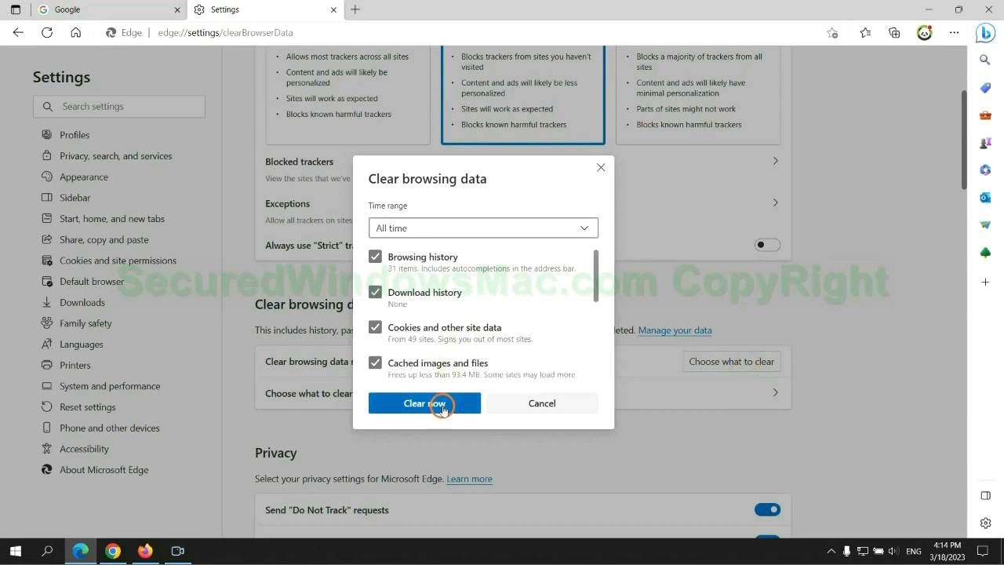
click(424, 403)
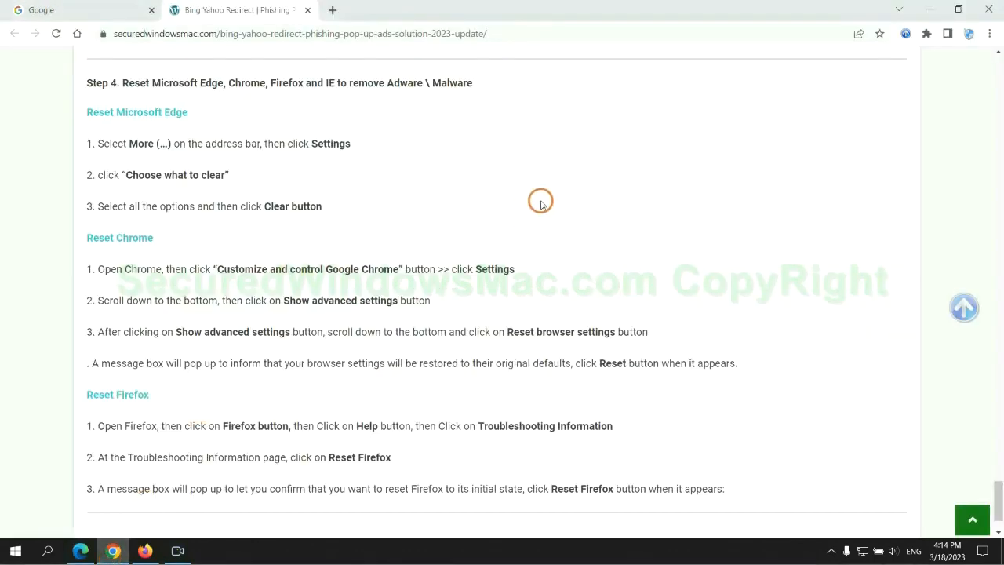
- Reset Chrome to original defaults via the 'reset' settings search, confirming Reset settings
click(989, 34)
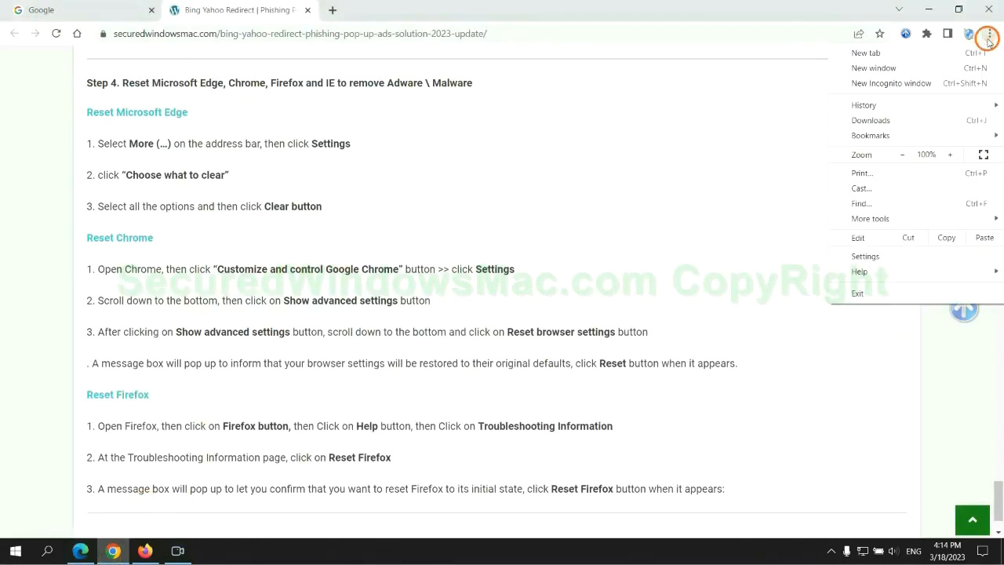
click(865, 256)
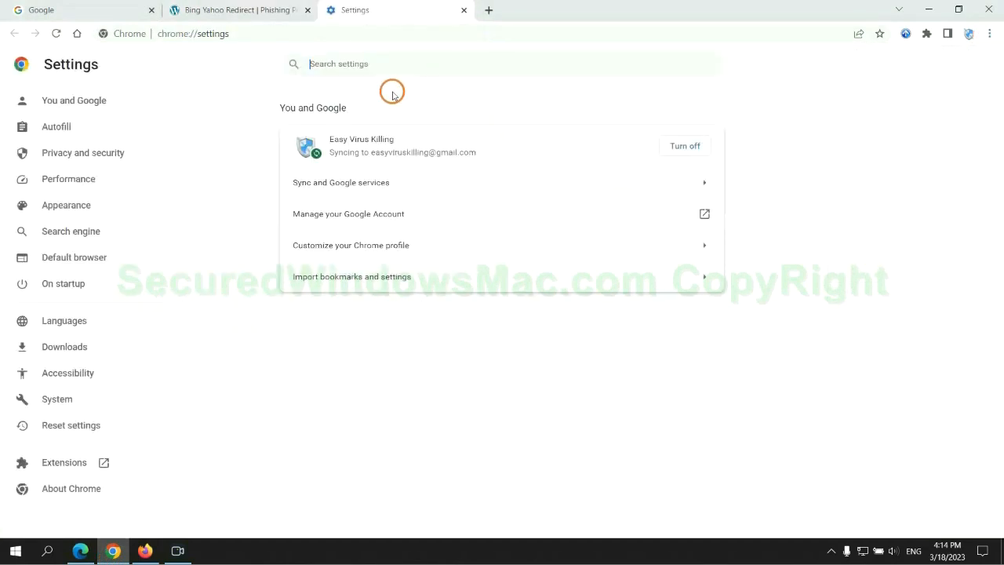
text(reset)
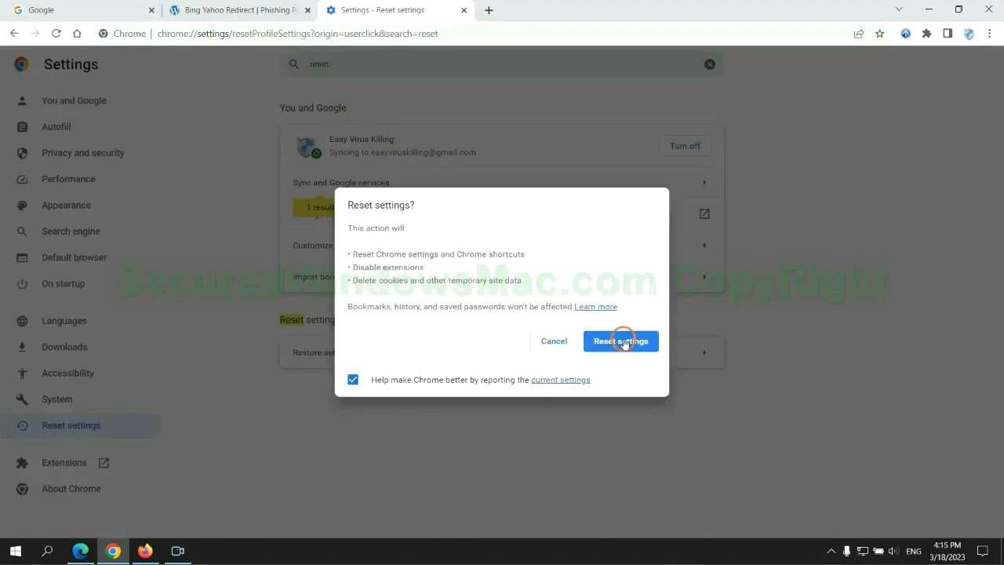
click(621, 340)
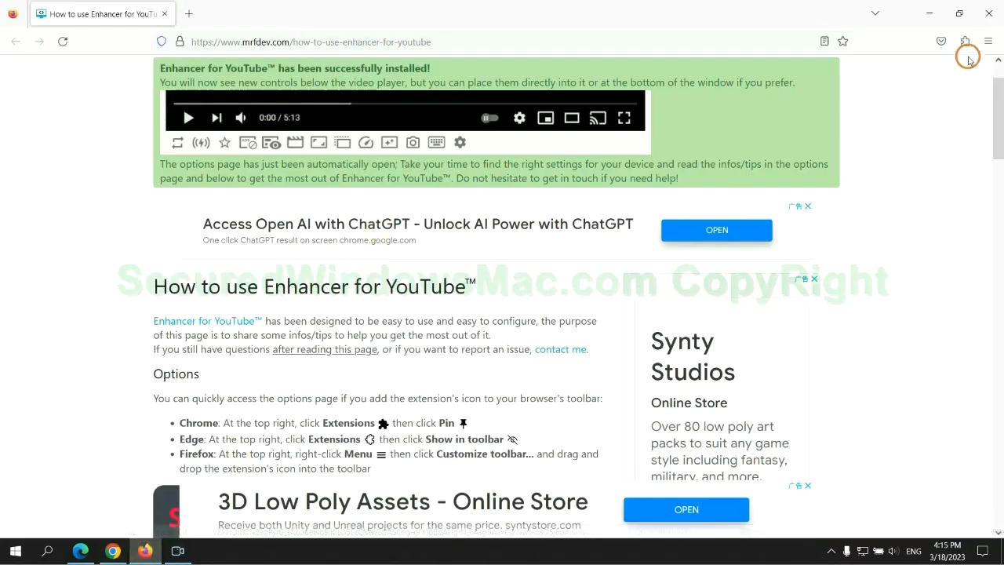
- Start Refresh Firefox from Help > More troubleshooting information
click(988, 41)
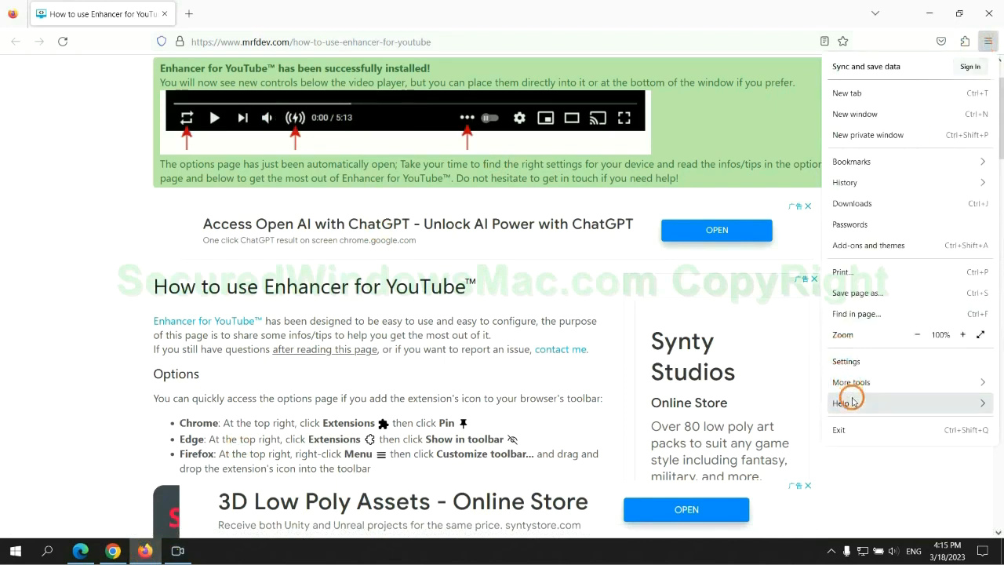
click(843, 403)
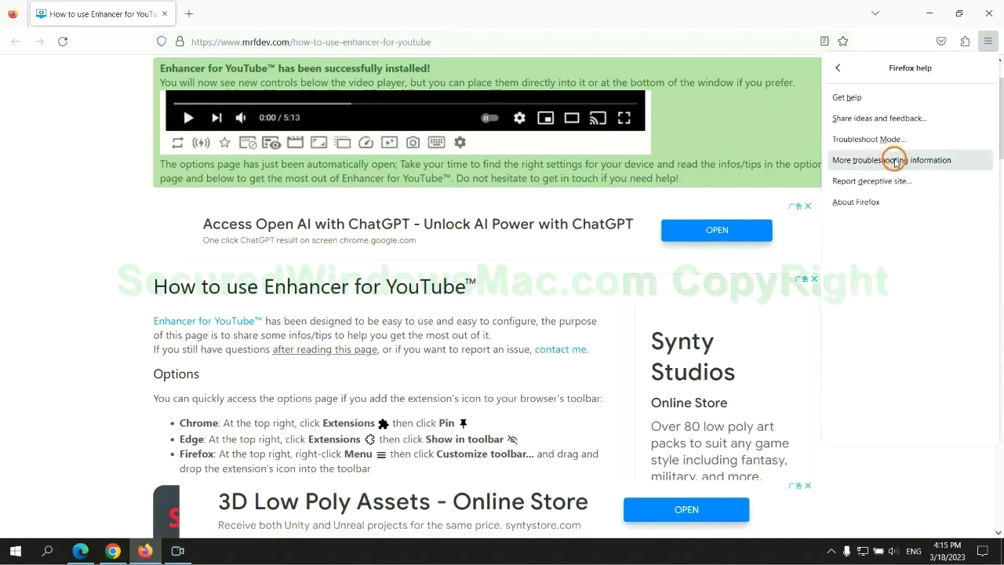
click(891, 159)
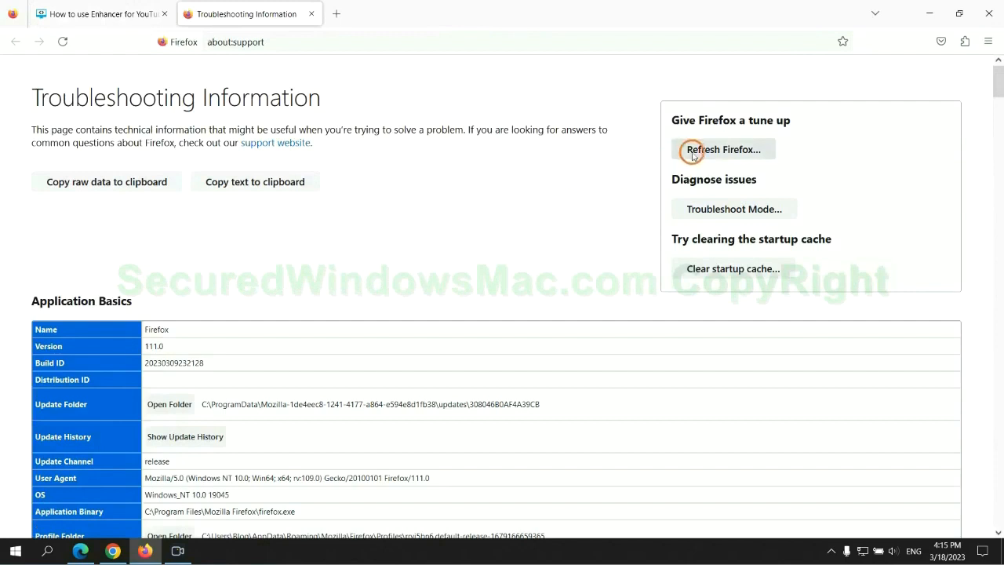
click(723, 149)
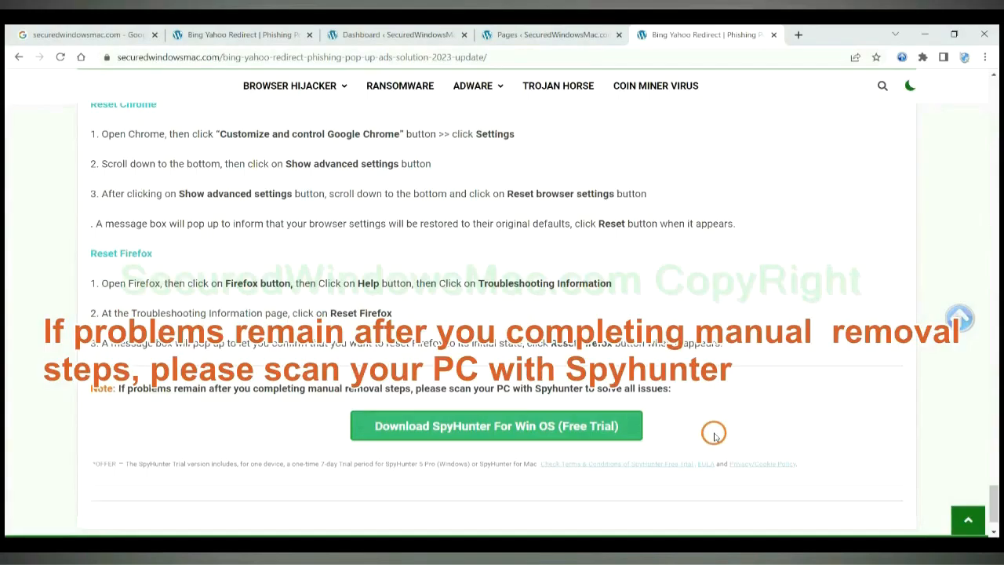
mouse_move(131, 390)
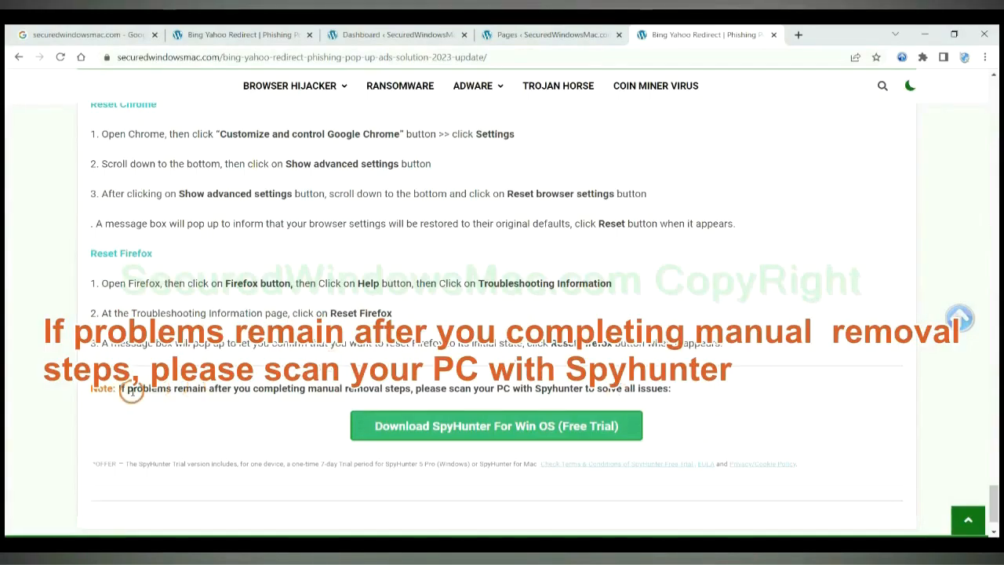